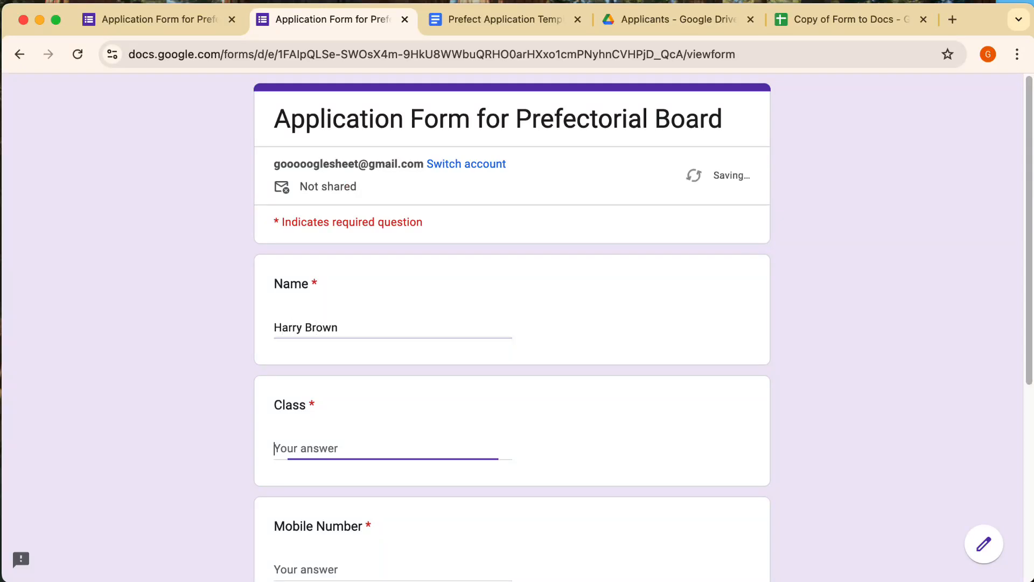
Enter a sample name '123' in the Application Form for Prefectorial Board preview.
{"action": "type", "text": "123"}
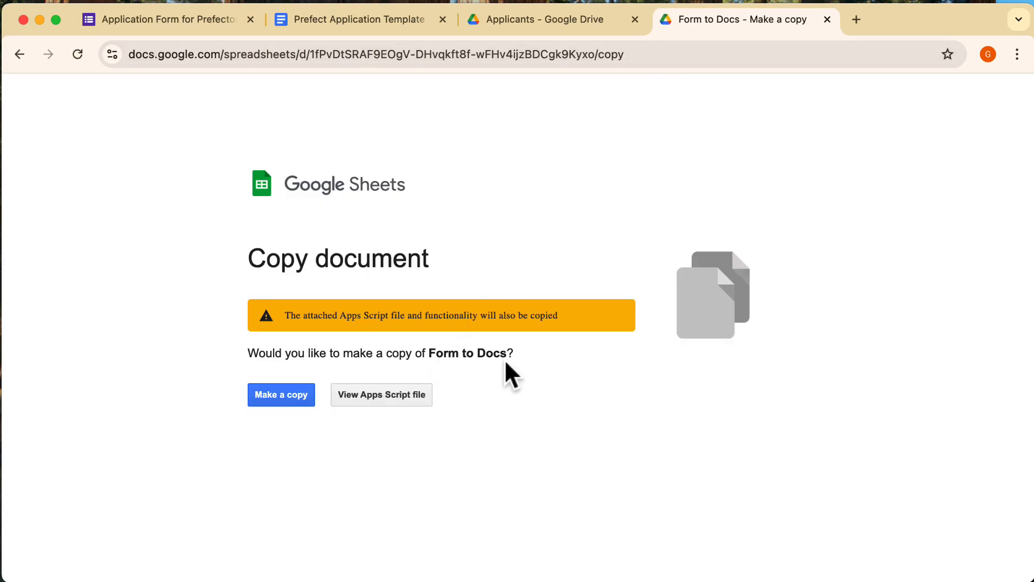
Make a copy of the Form to Docs spreadsheet with its attached script.
{"action": "left_click", "coordinate": [282, 395]}
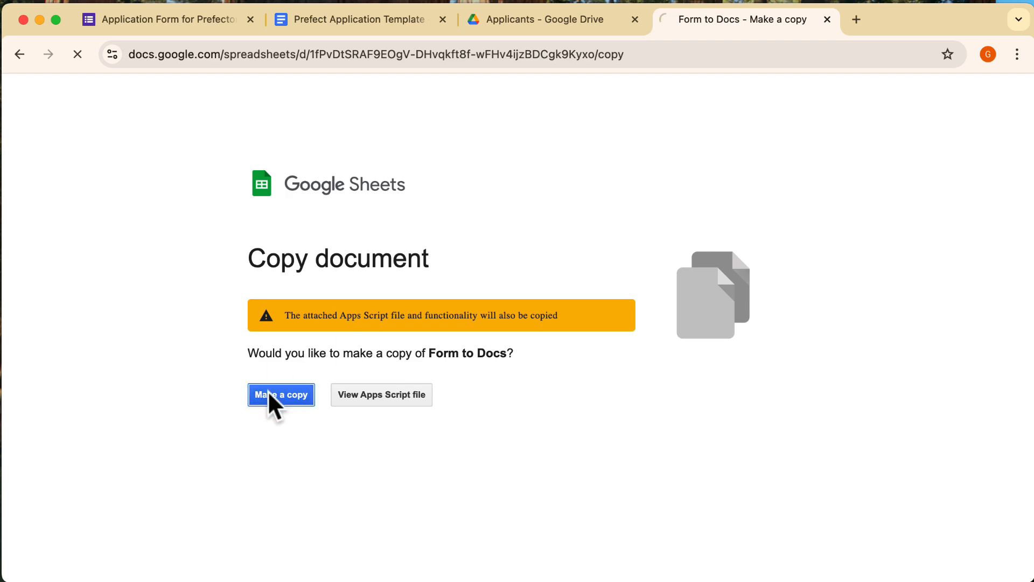
{"action": "left_click", "coordinate": [282, 395]}
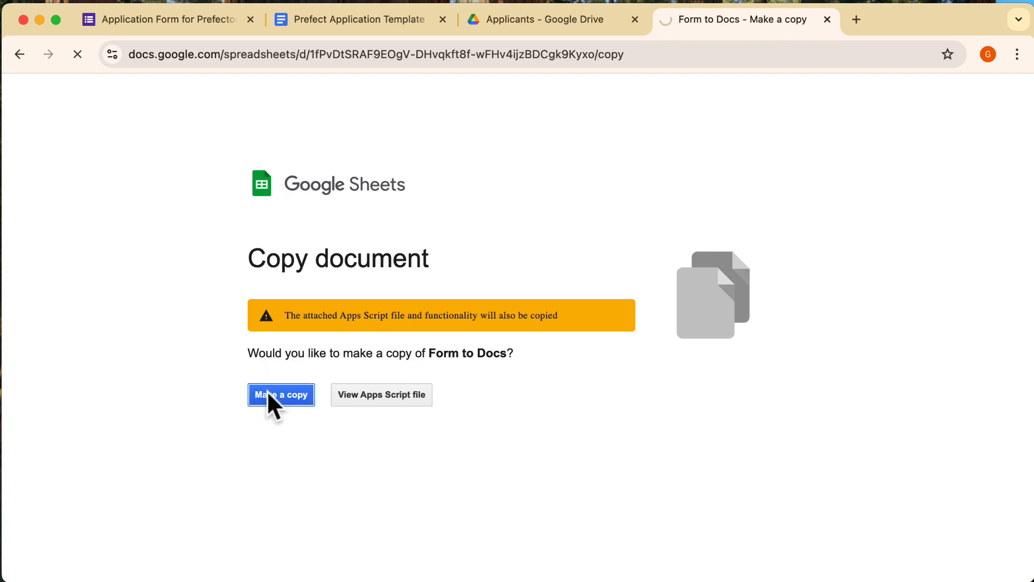
{"action": "left_click", "coordinate": [281, 394]}
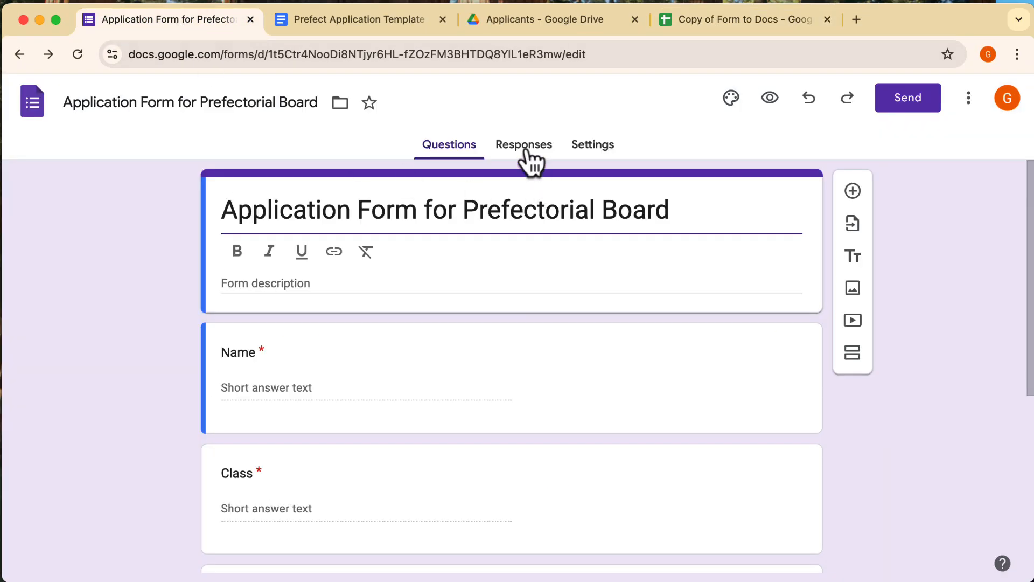
Link the form's responses to the existing Copy of Form to Docs spreadsheet.
{"action": "left_click", "coordinate": [523, 145]}
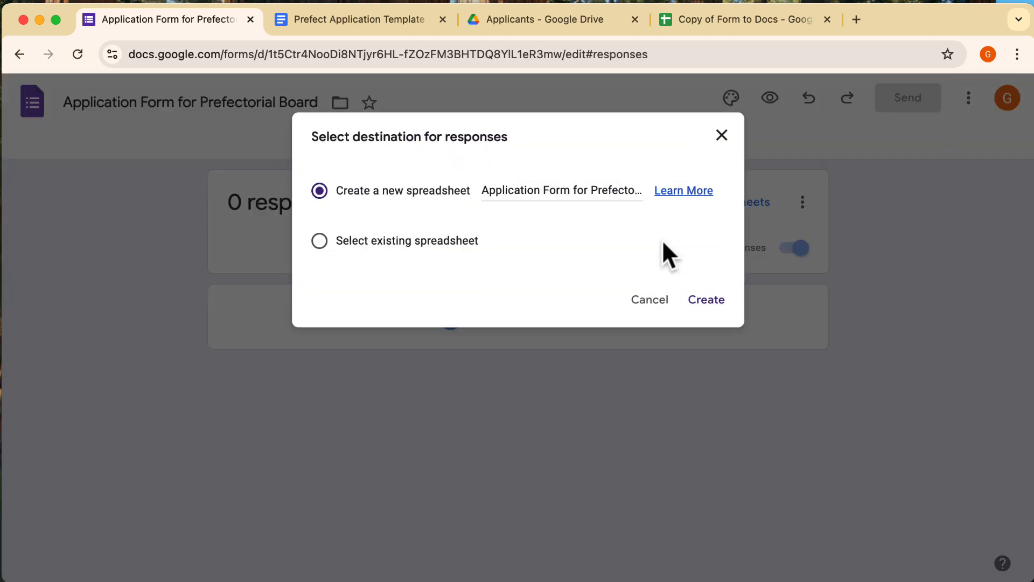
{"action": "left_click", "coordinate": [319, 240]}
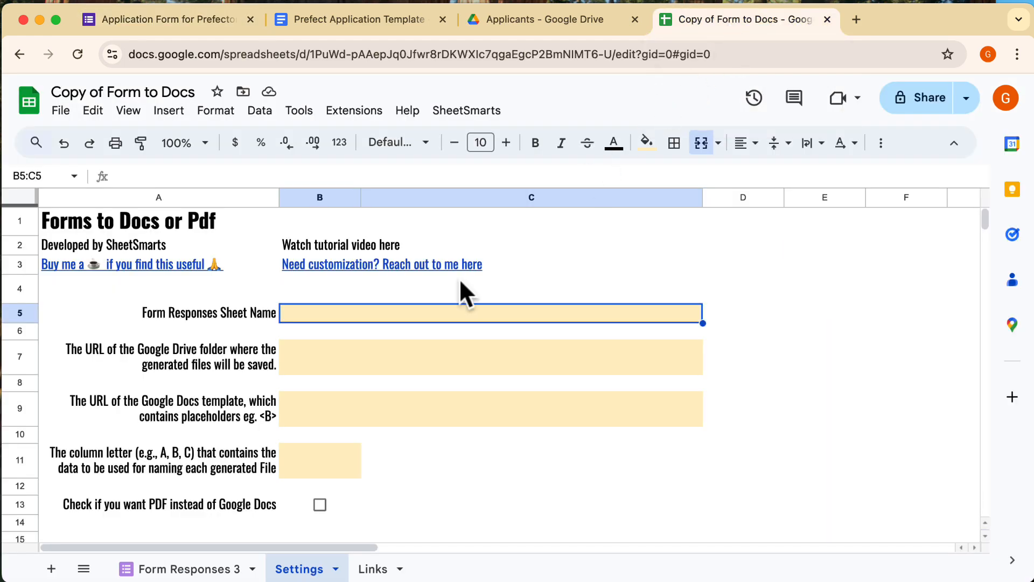
Enter 'Form Responses 3' as the responses sheet name in Settings B5.
{"action": "left_click", "coordinate": [192, 569]}
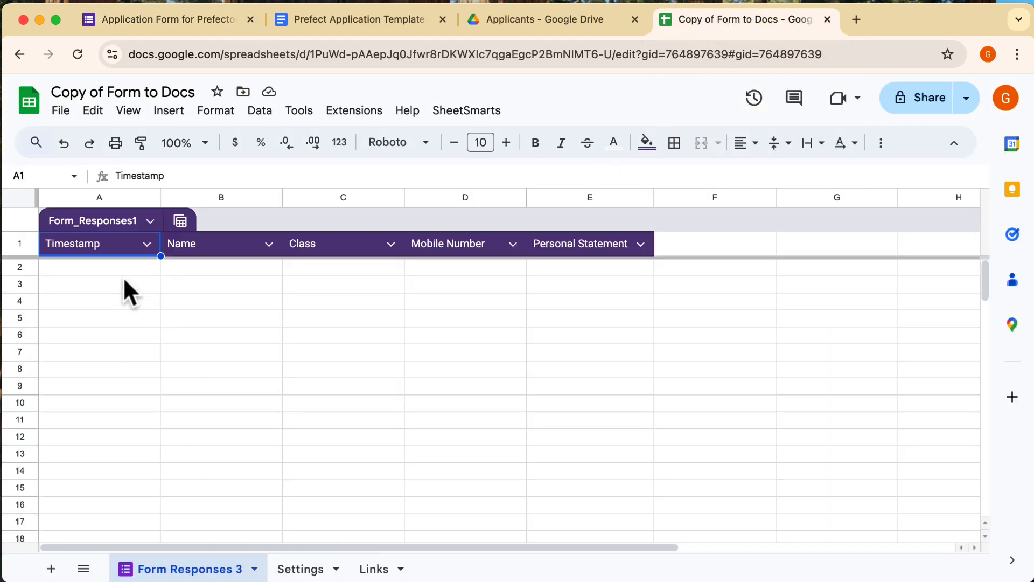
{"action": "left_click", "coordinate": [300, 569]}
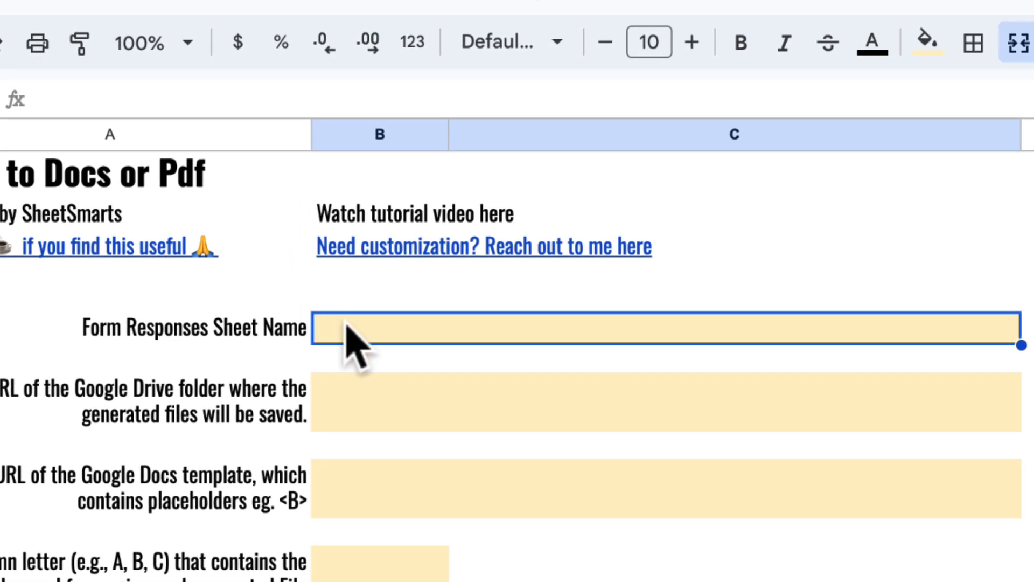
{"action": "type", "text": "Form Responses 3"}
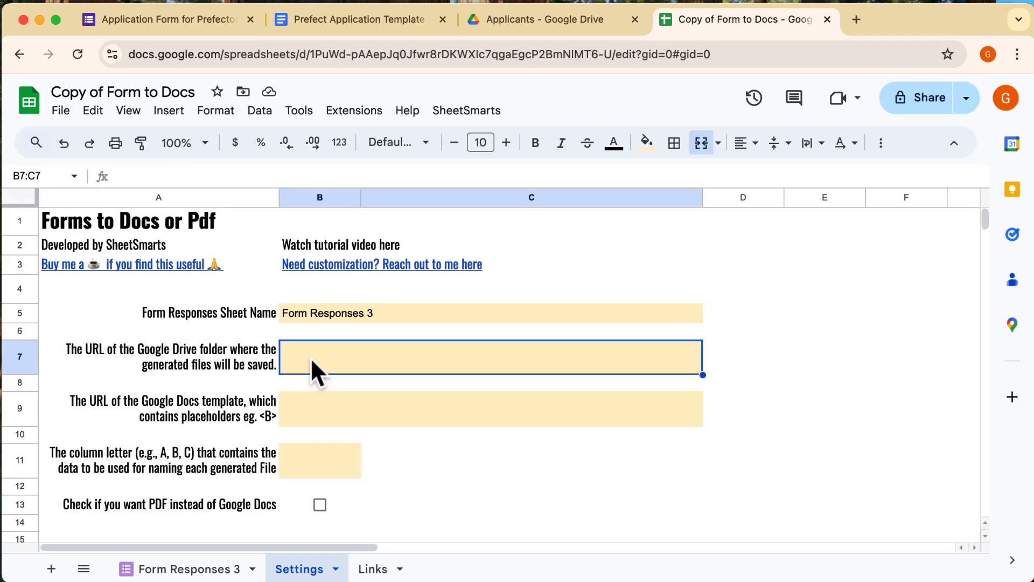
Paste the Applicants Drive folder URL into Settings B7 as the output folder.
{"action": "left_click", "coordinate": [541, 19]}
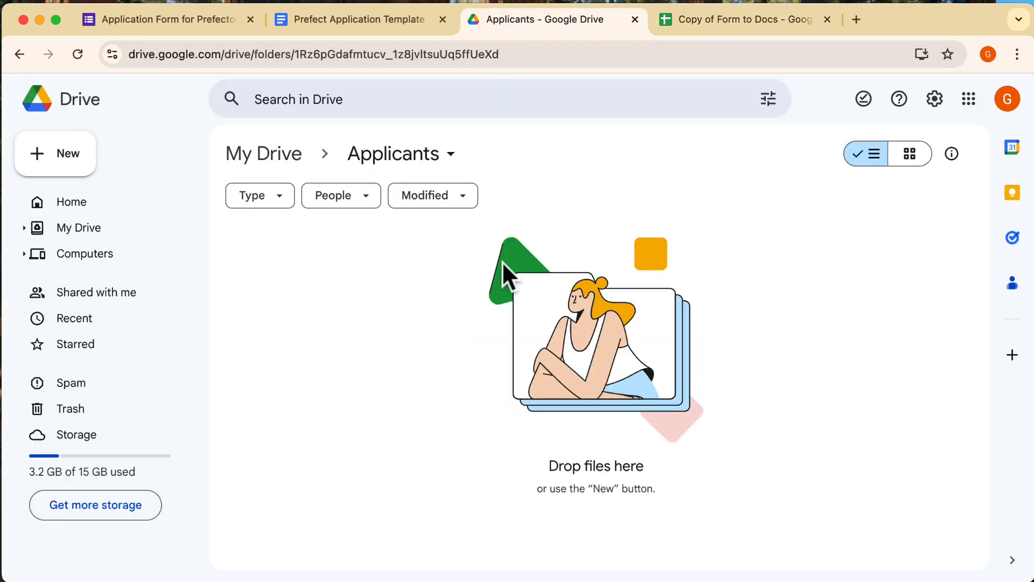
{"action": "mouse_move", "coordinate": [314, 99]}
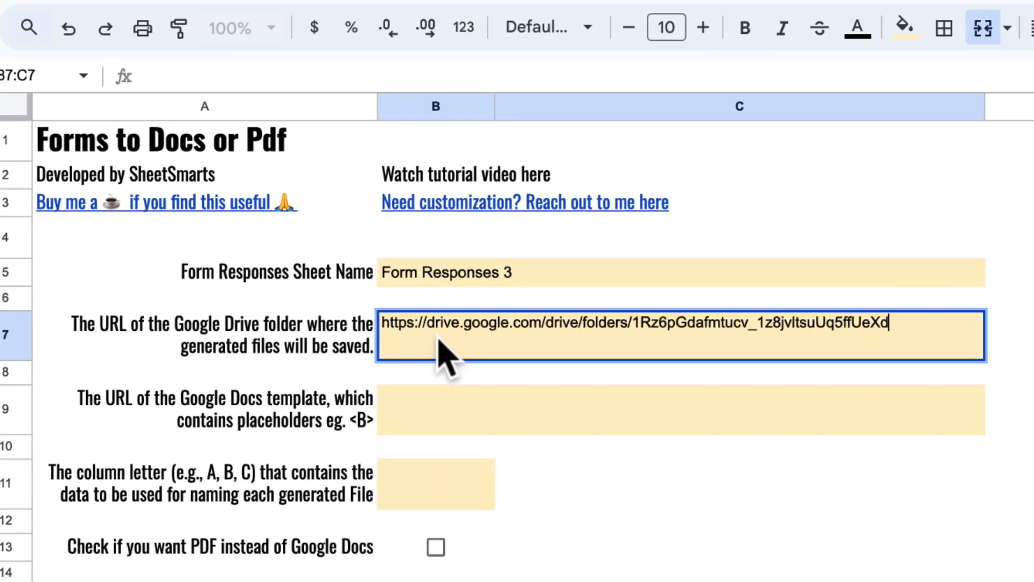
{"action": "key", "text": "Enter"}
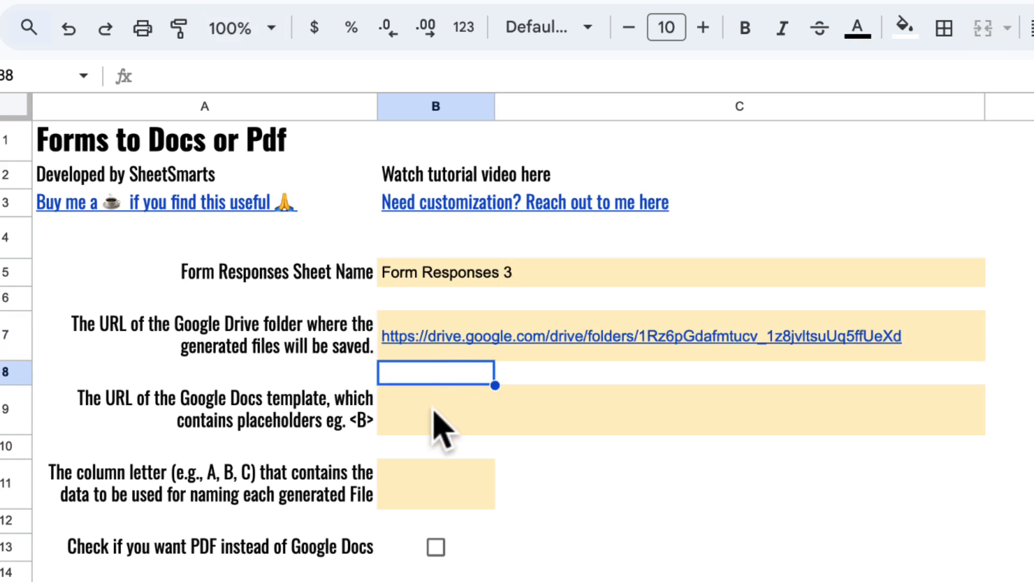
Paste the Prefect Application Template URL into B9 and set naming column B in B11.
{"action": "left_click", "coordinate": [220, 411]}
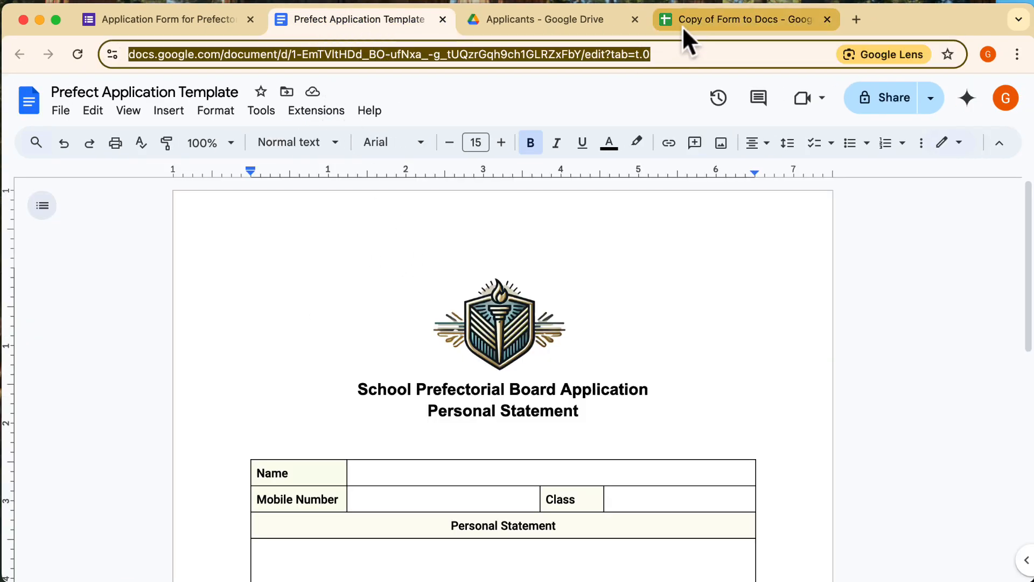
{"action": "left_click", "coordinate": [741, 19]}
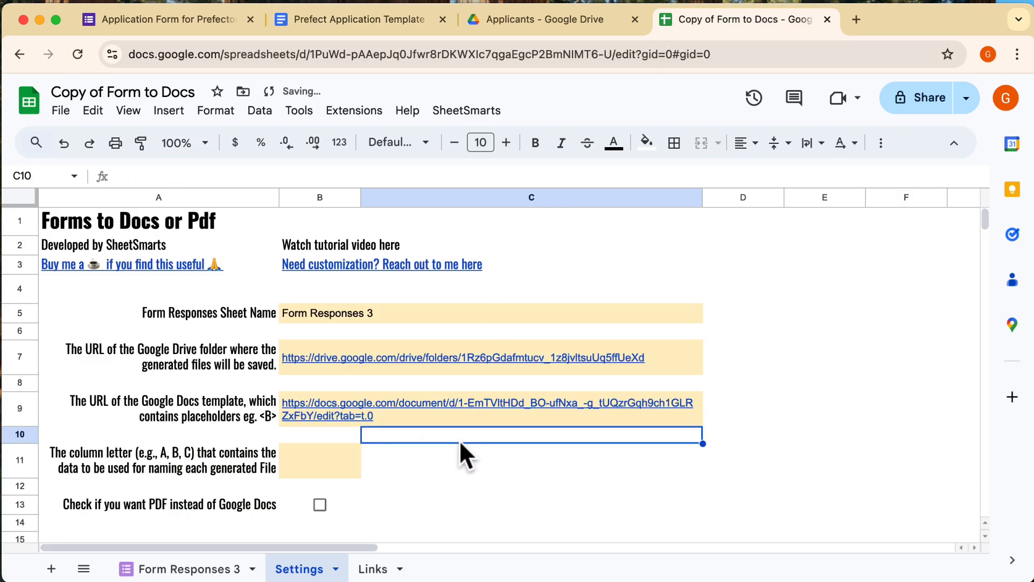
{"action": "left_click", "coordinate": [319, 461]}
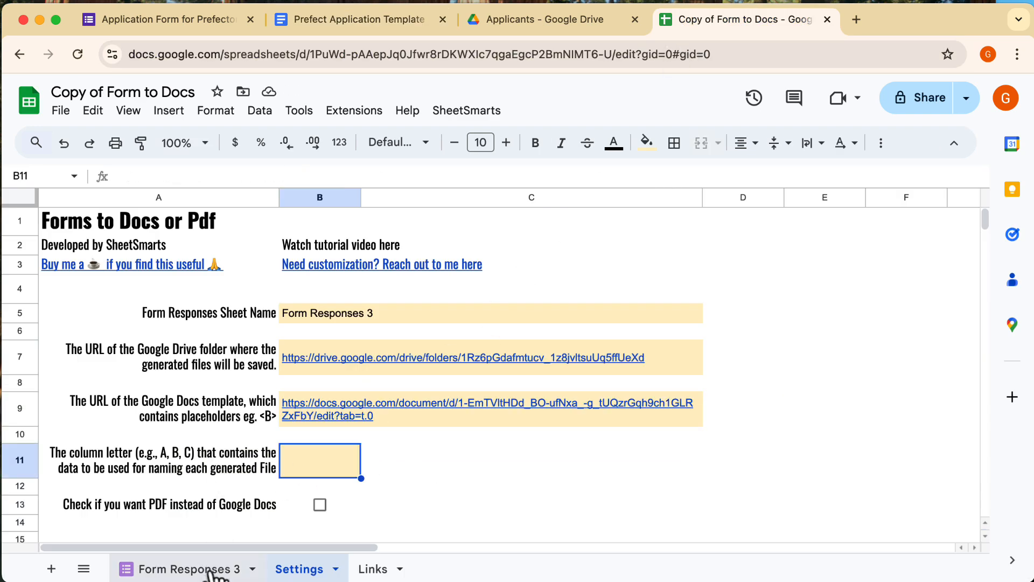
{"action": "left_click", "coordinate": [190, 569]}
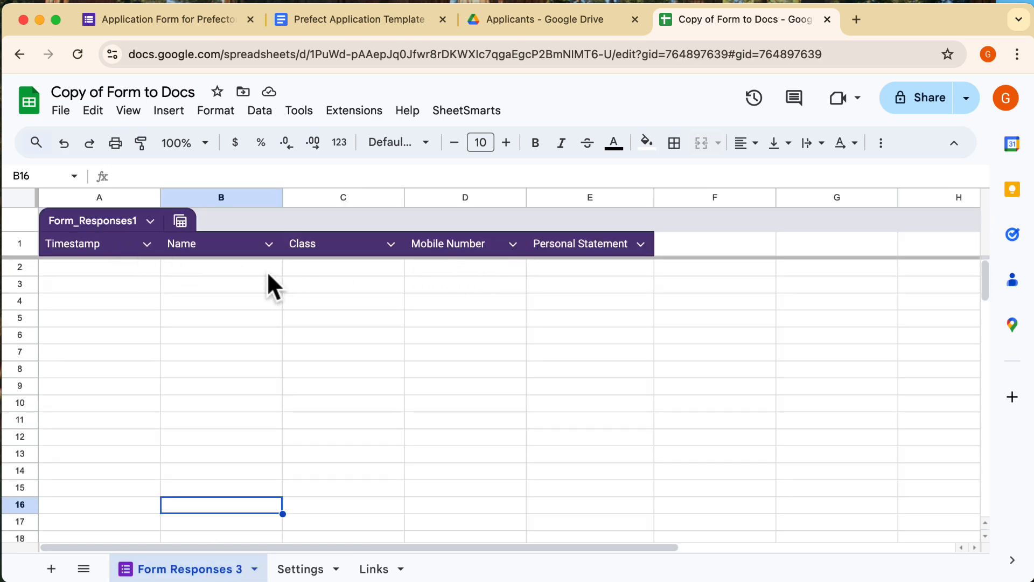
{"action": "left_click", "coordinate": [210, 244]}
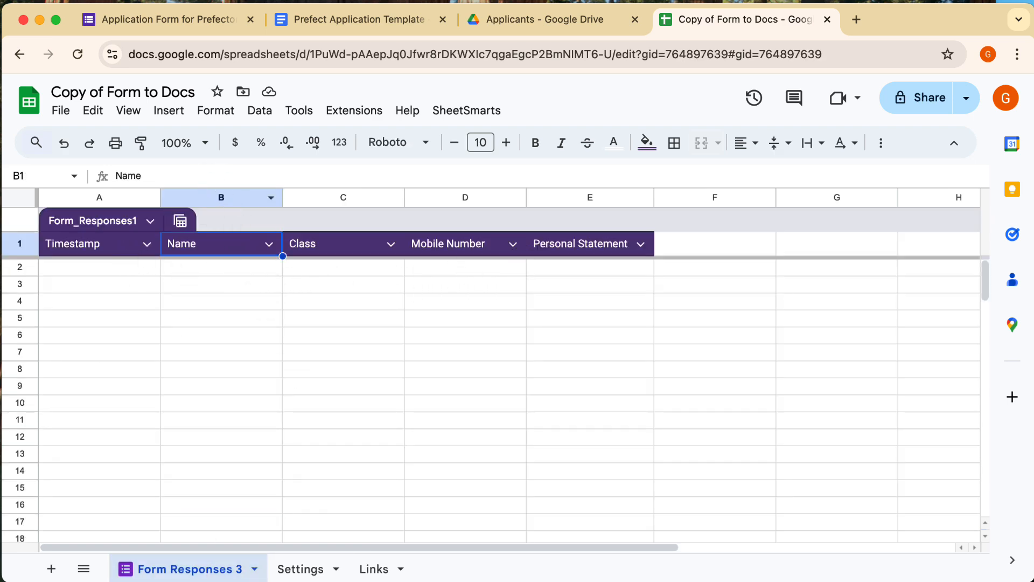
{"action": "left_click", "coordinate": [304, 569]}
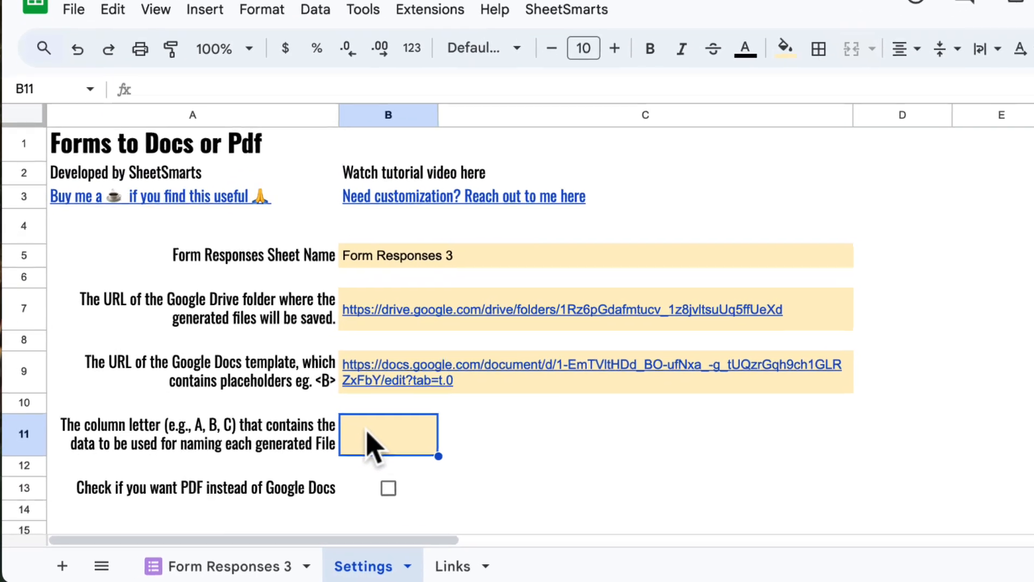
{"action": "type", "text": "B"}
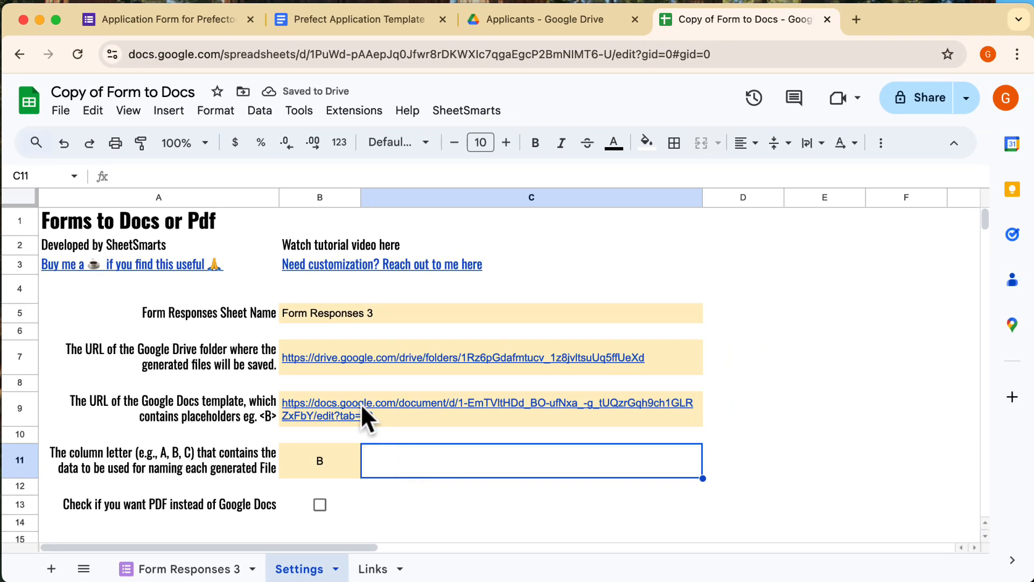
{"action": "mouse_move", "coordinate": [372, 406]}
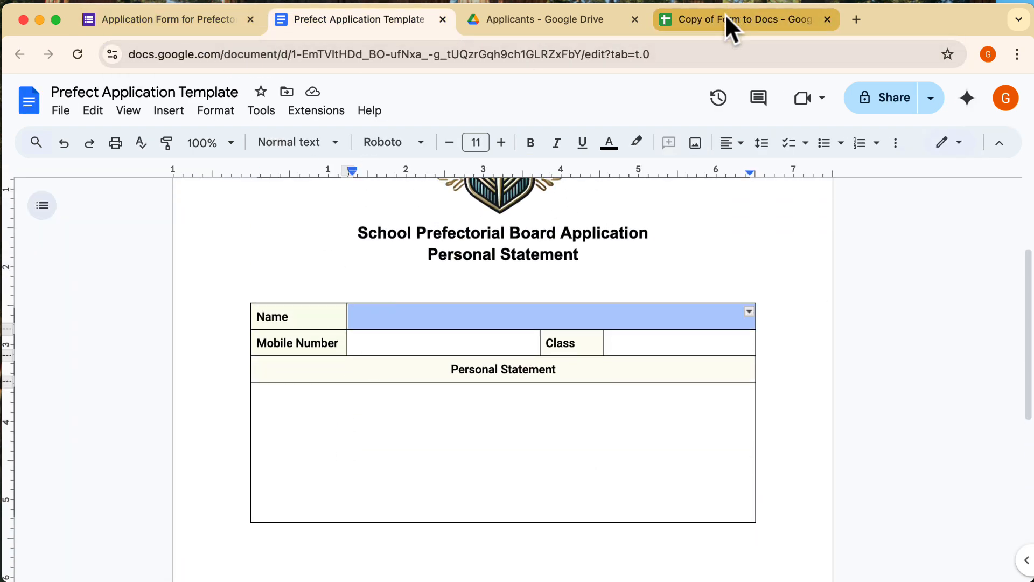
Fill the template's Name, Mobile Number, Class and Personal Statement cells with <B>, <D>, <C>, <E>.
{"action": "left_click", "coordinate": [739, 20]}
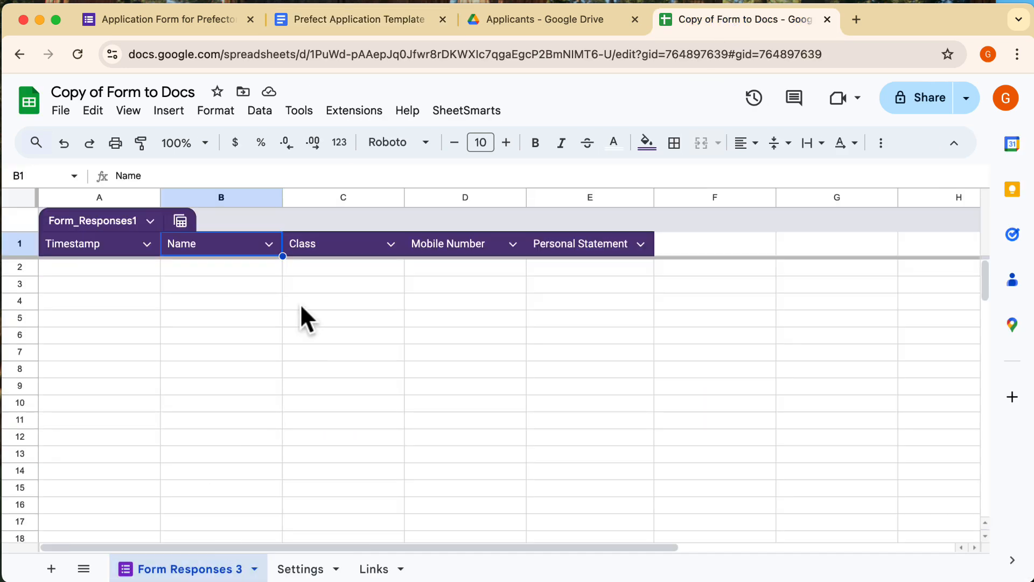
{"action": "mouse_move", "coordinate": [236, 146]}
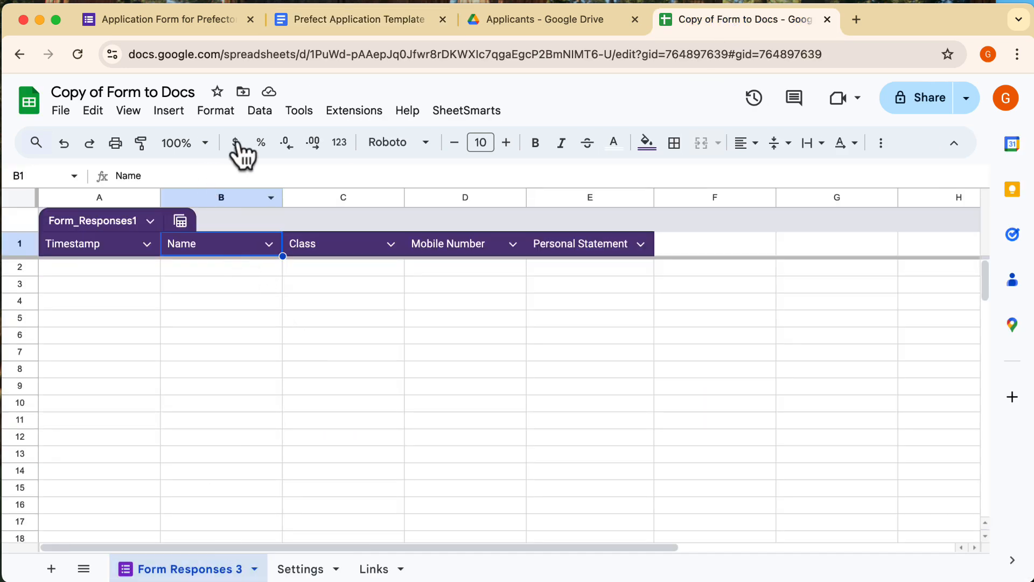
{"action": "left_click", "coordinate": [351, 20]}
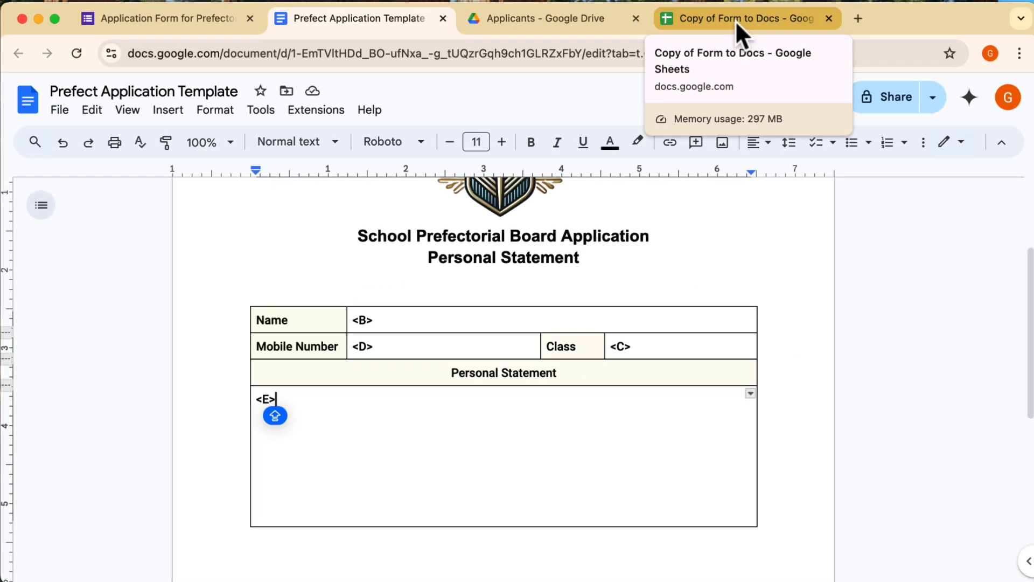
{"action": "left_click", "coordinate": [743, 18]}
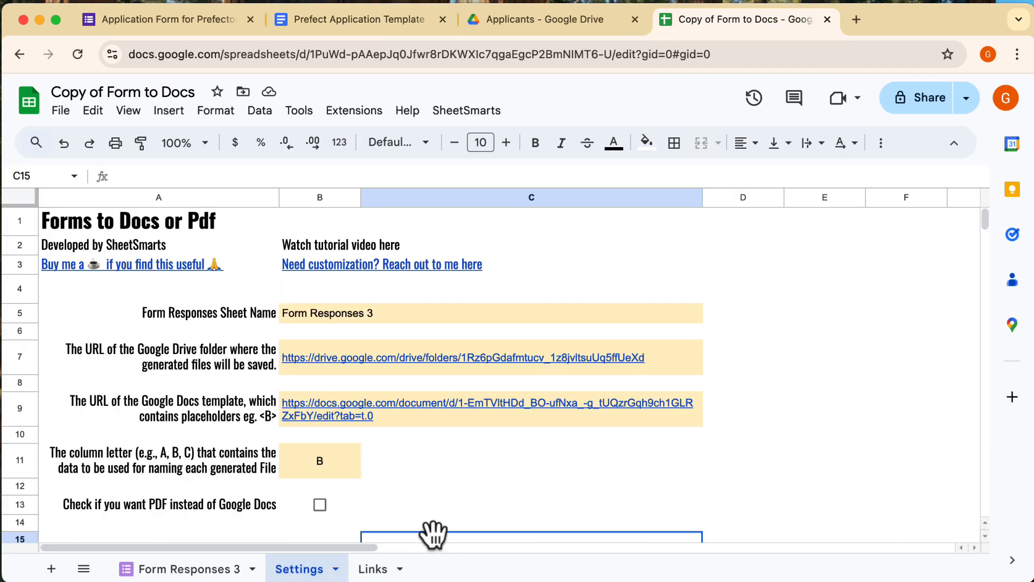
Create the SheetSmarts form submit trigger and authorize the script for the Google account.
{"action": "left_click", "coordinate": [466, 110]}
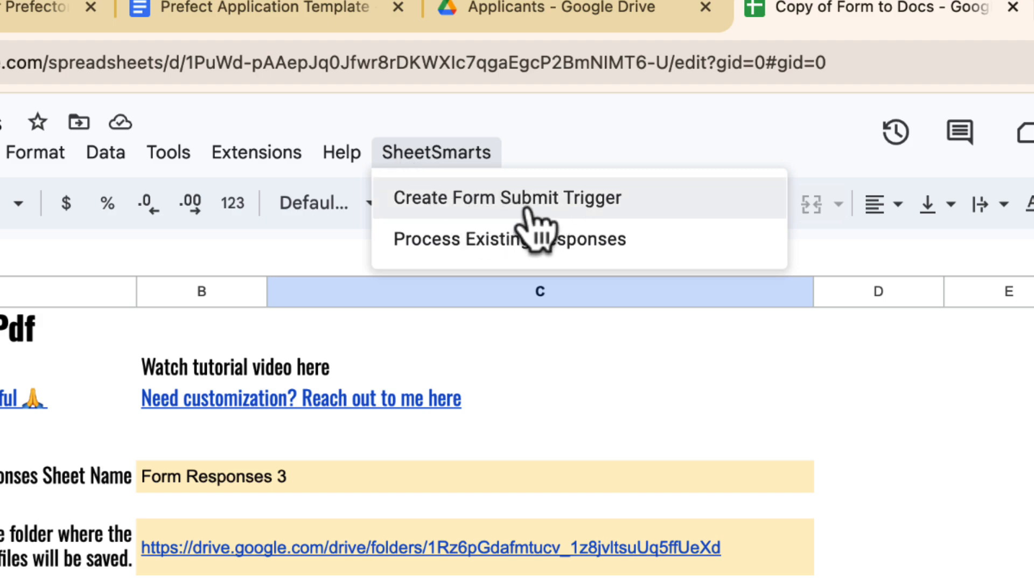
{"action": "left_click", "coordinate": [507, 197]}
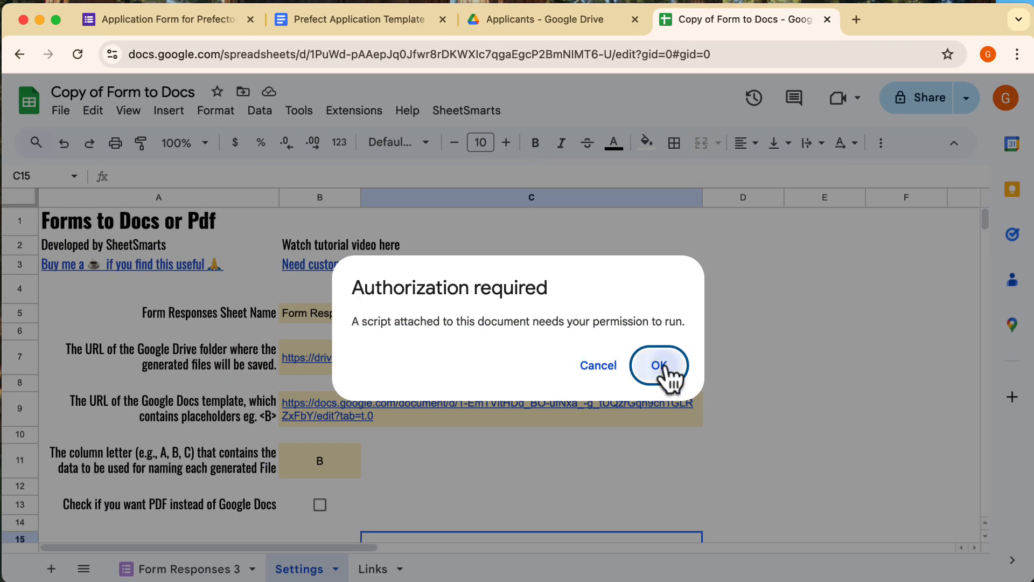
{"action": "left_click", "coordinate": [660, 365]}
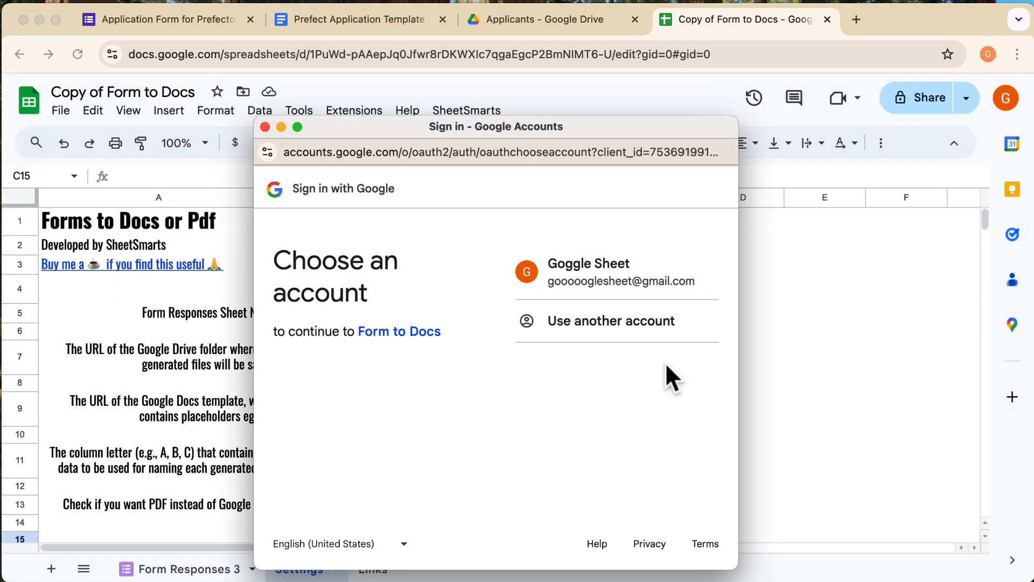
{"action": "left_click", "coordinate": [589, 271]}
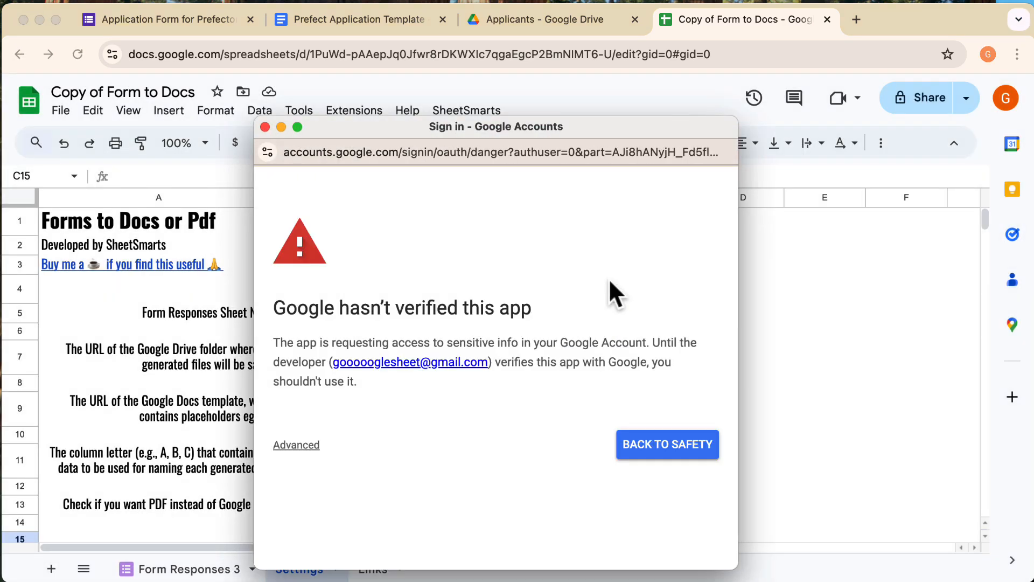
{"action": "left_click", "coordinate": [295, 445]}
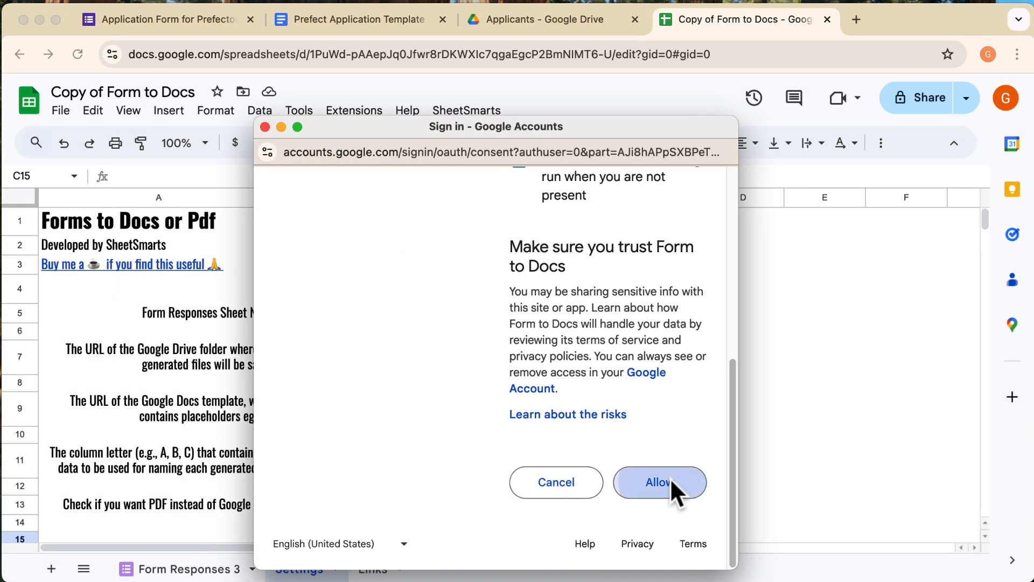
{"action": "left_click", "coordinate": [660, 482]}
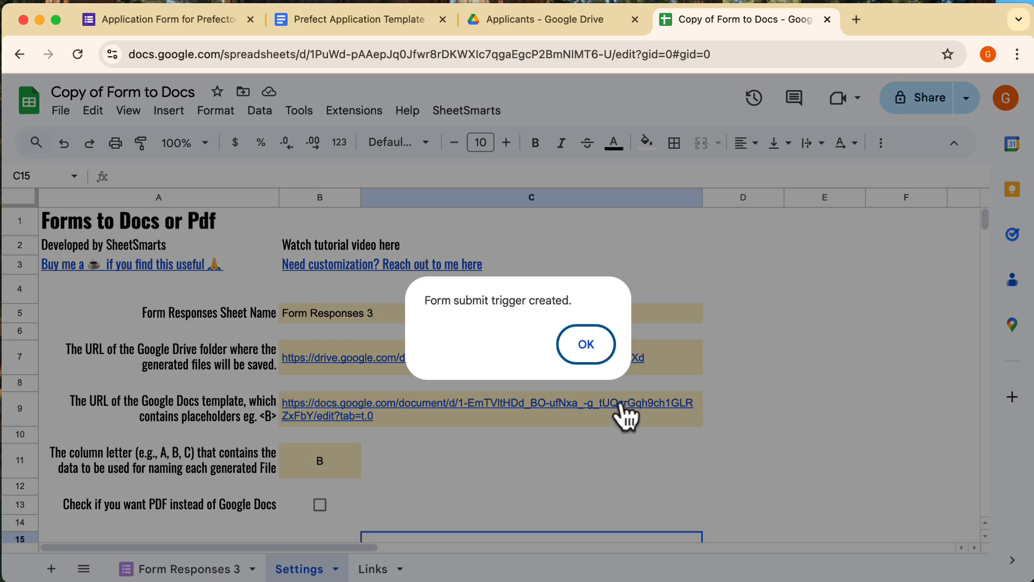
{"action": "left_click", "coordinate": [586, 343]}
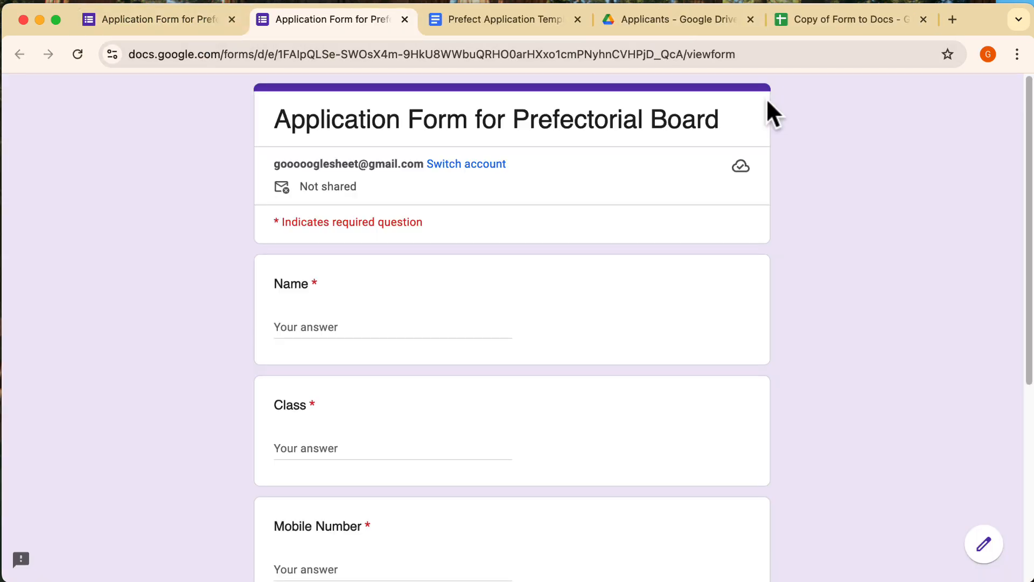
{"action": "type", "text": "Samuel Hi"}
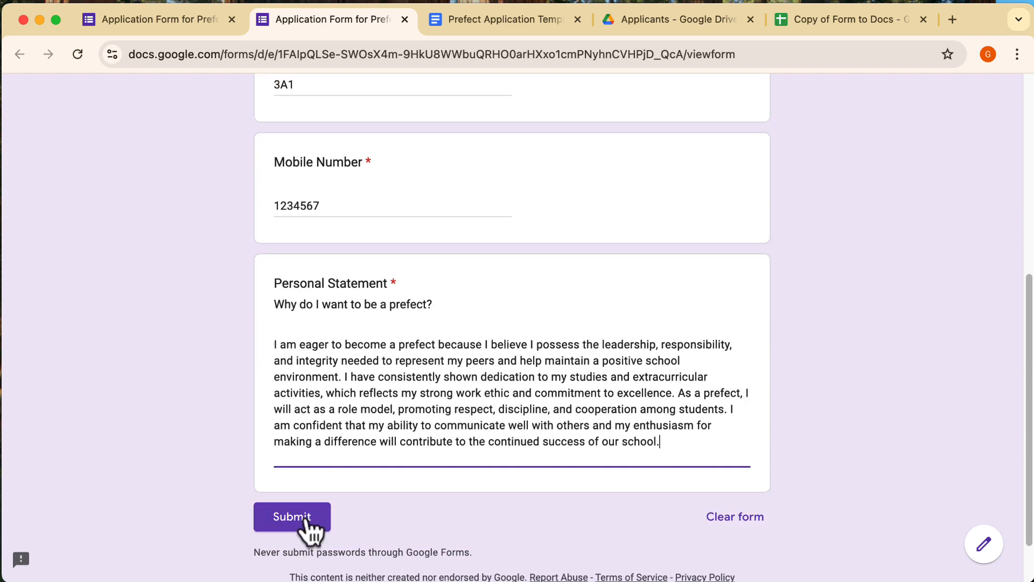
{"action": "left_click", "coordinate": [292, 517]}
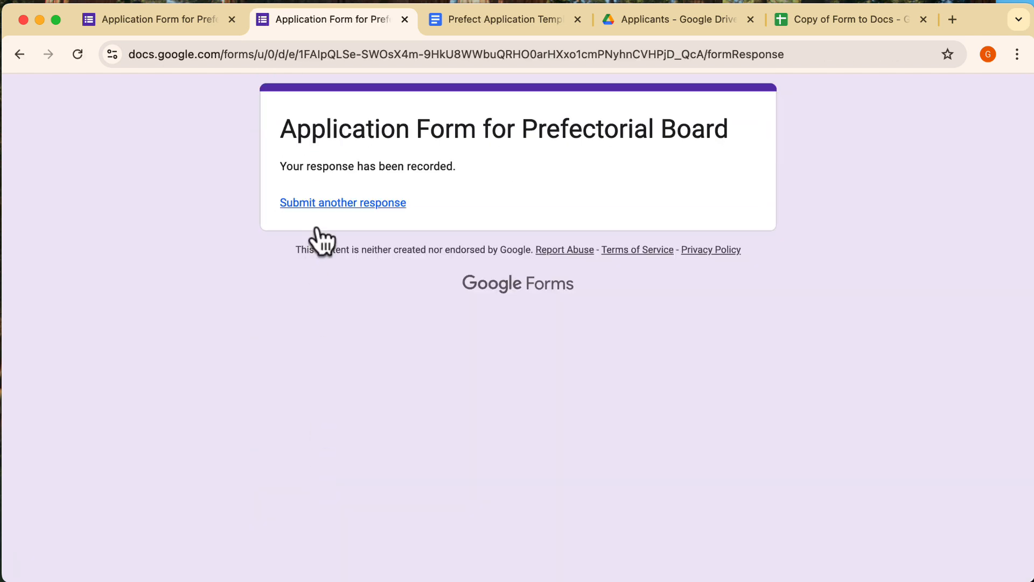
{"action": "left_click", "coordinate": [673, 19]}
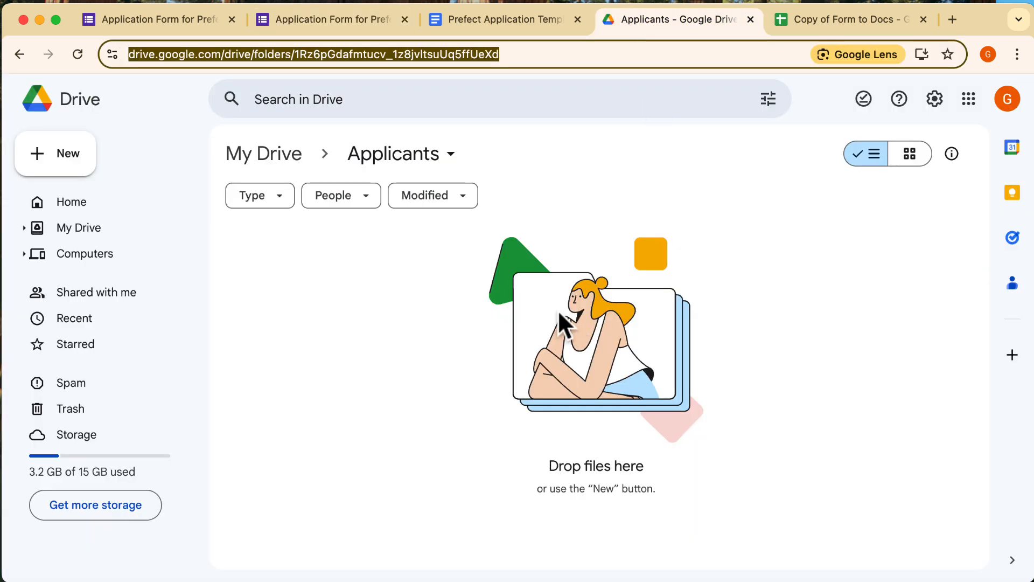
{"action": "left_click", "coordinate": [77, 54]}
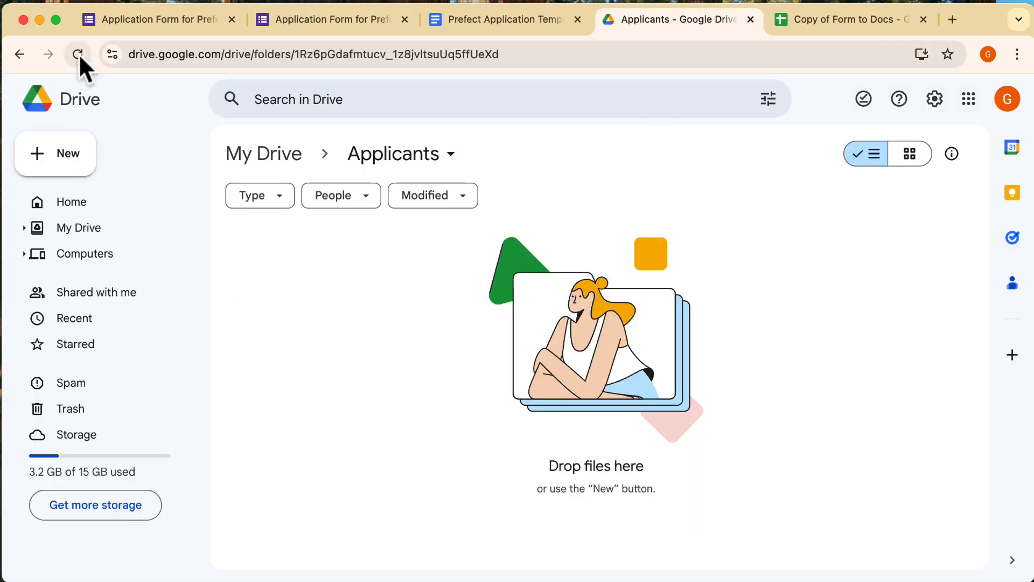
{"action": "left_click", "coordinate": [79, 53]}
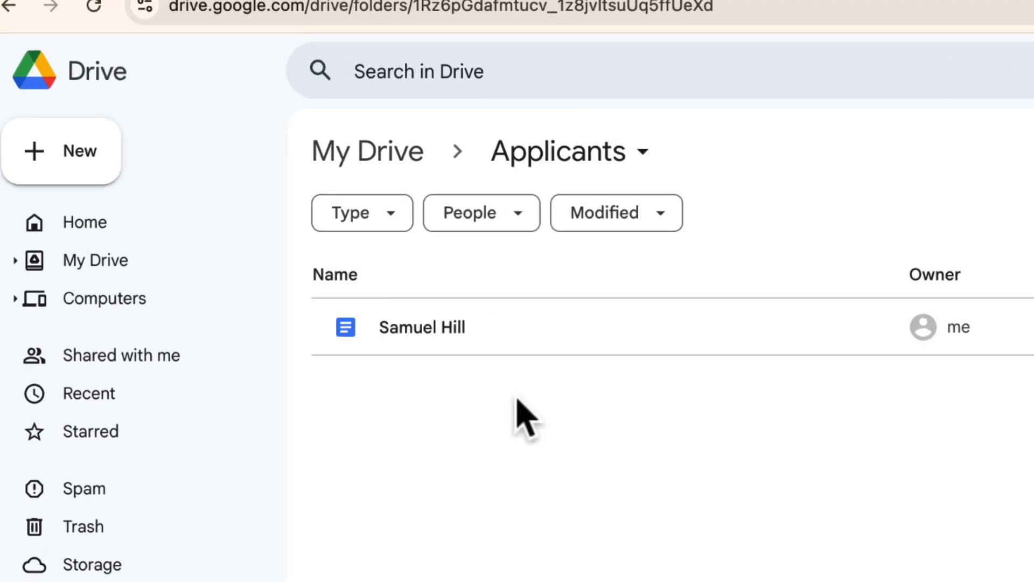
{"action": "left_click", "coordinate": [421, 327]}
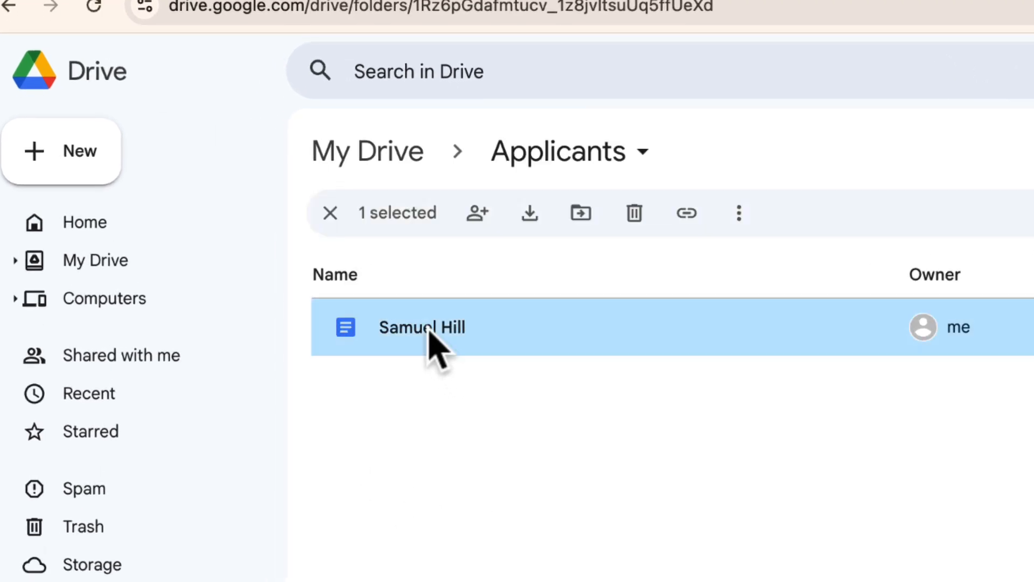
{"action": "double_click", "coordinate": [422, 327]}
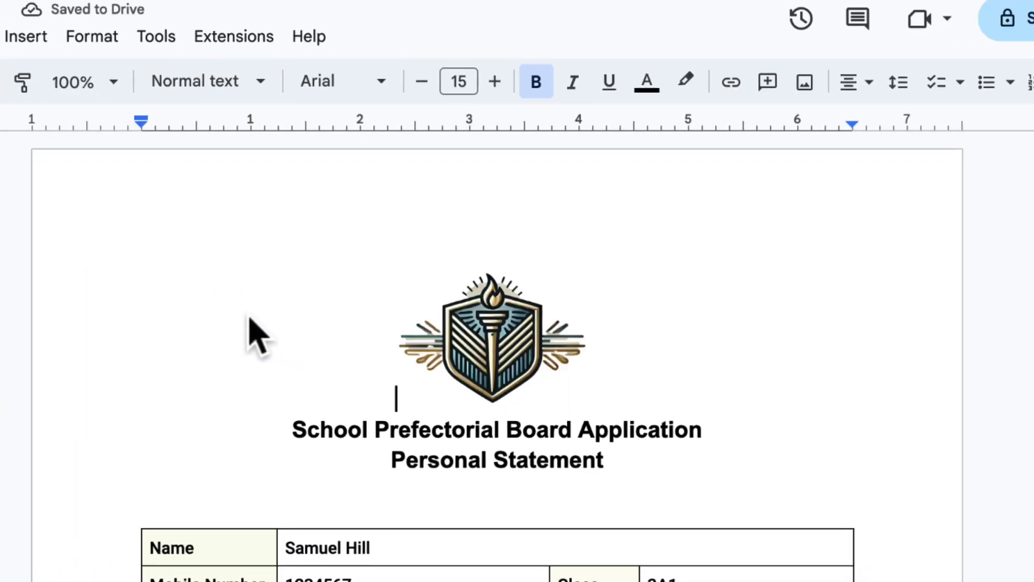
{"action": "scroll", "scroll_direction": "down", "scroll_amount": 3}
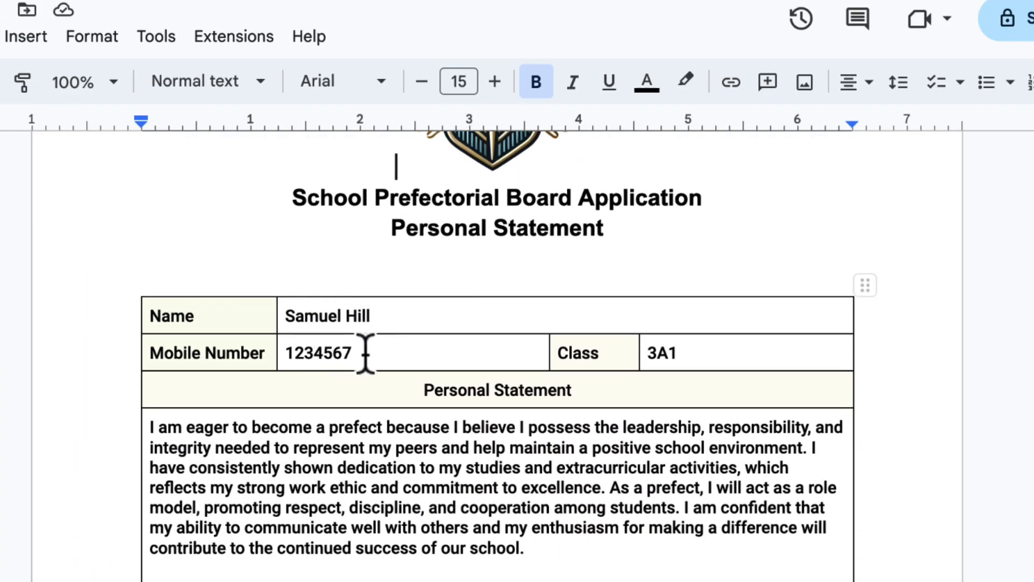
{"action": "mouse_move", "coordinate": [498, 539]}
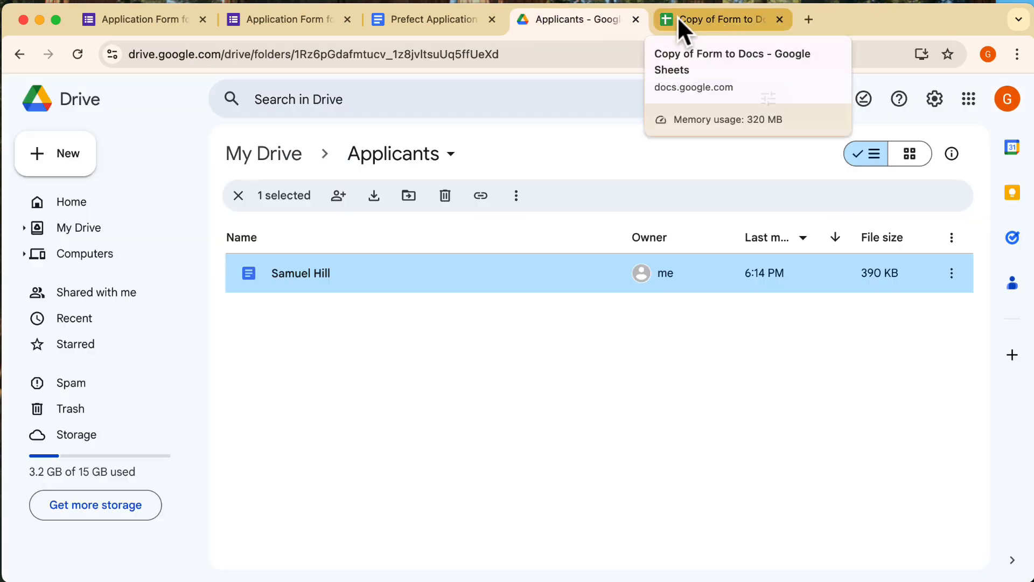
{"action": "left_click", "coordinate": [719, 20]}
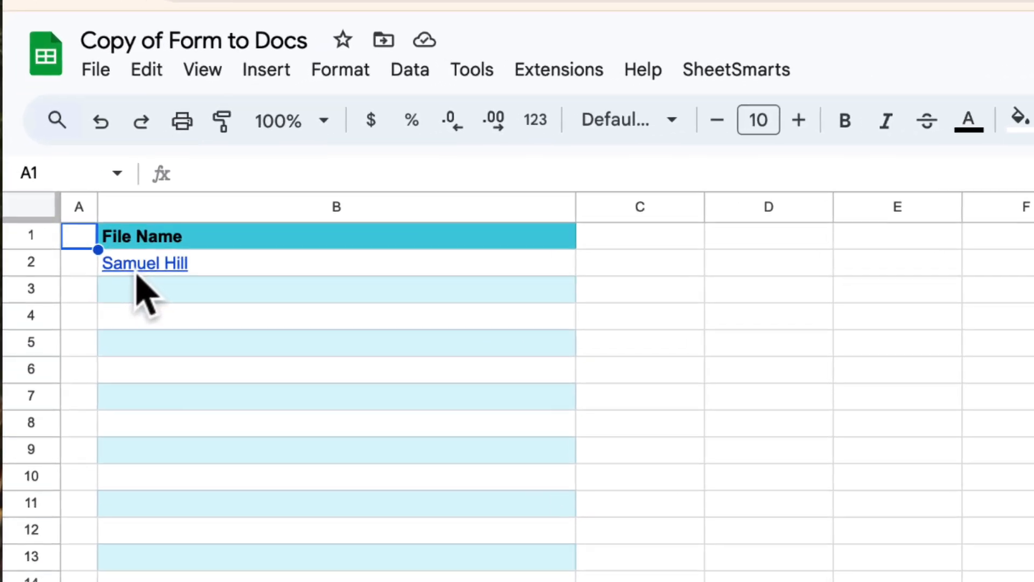
{"action": "mouse_move", "coordinate": [142, 283]}
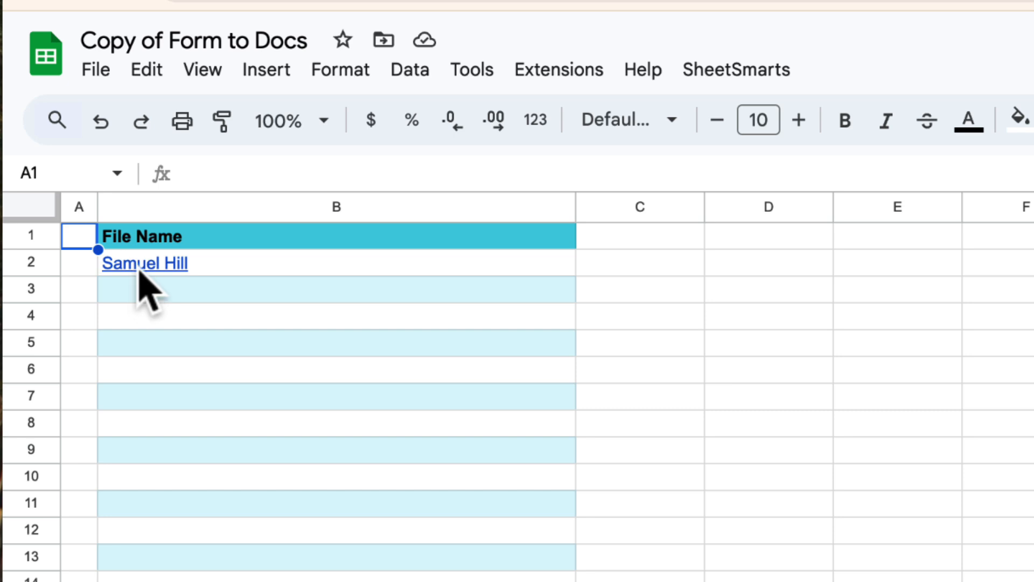
{"action": "left_click", "coordinate": [144, 263]}
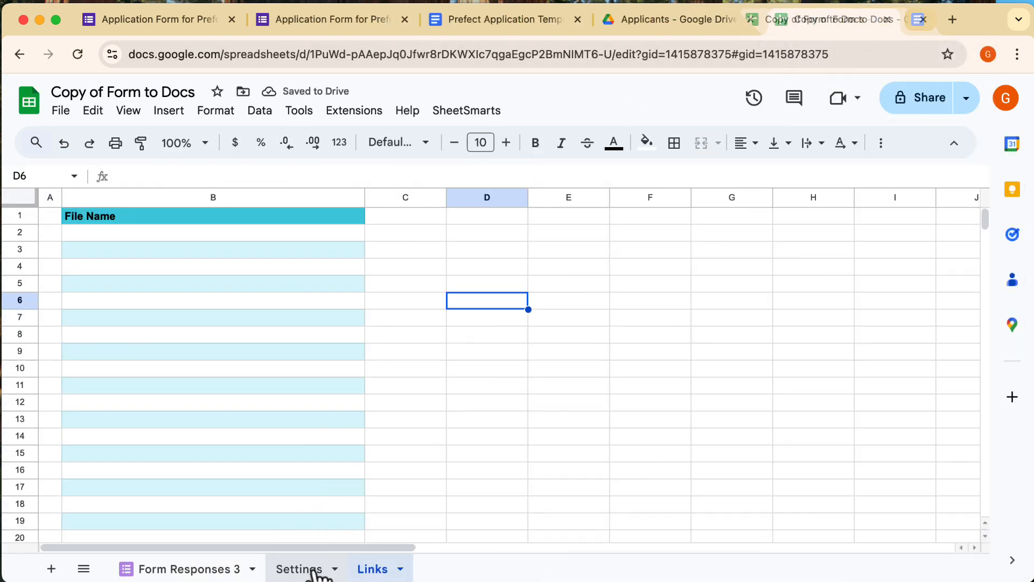
{"action": "left_click", "coordinate": [300, 569]}
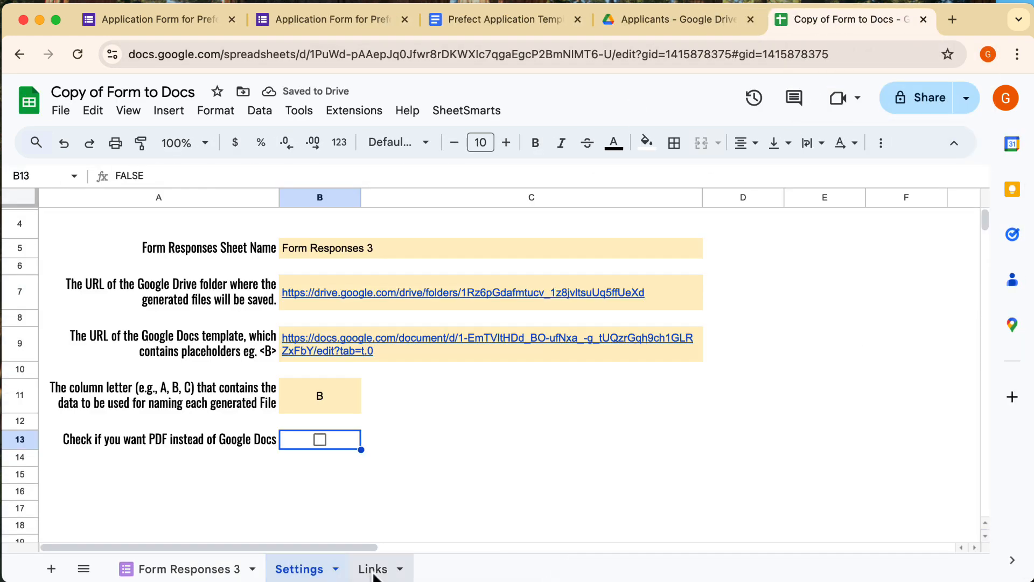
{"action": "left_click", "coordinate": [466, 109]}
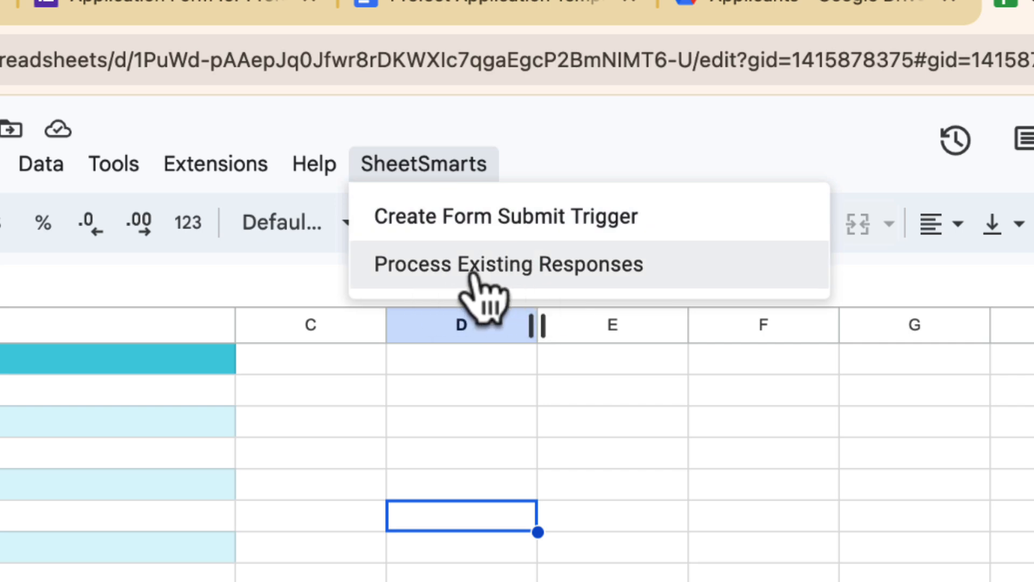
{"action": "left_click", "coordinate": [509, 264]}
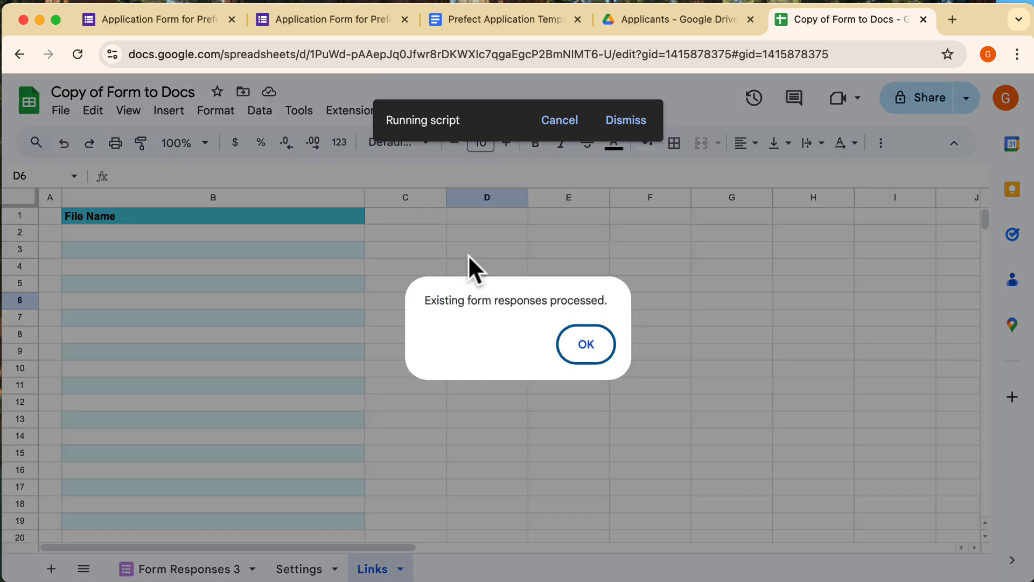
{"action": "left_click", "coordinate": [586, 345]}
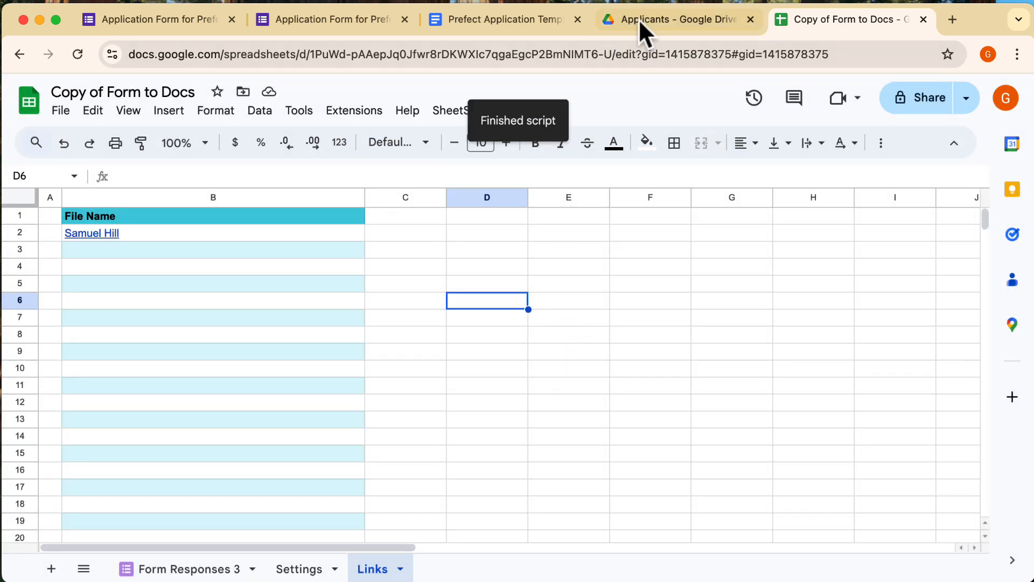
{"action": "left_click", "coordinate": [673, 19]}
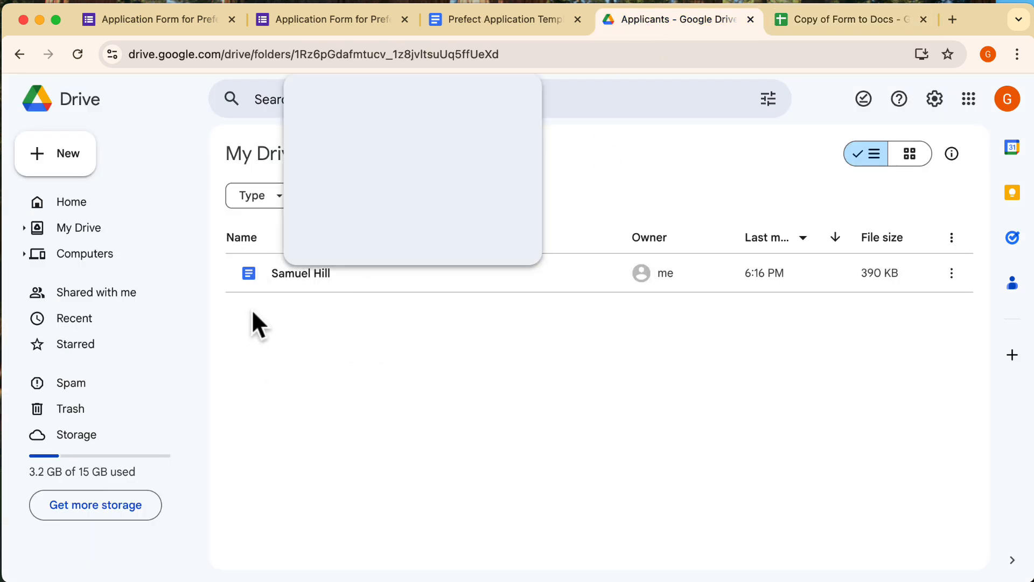
{"action": "left_click", "coordinate": [849, 19]}
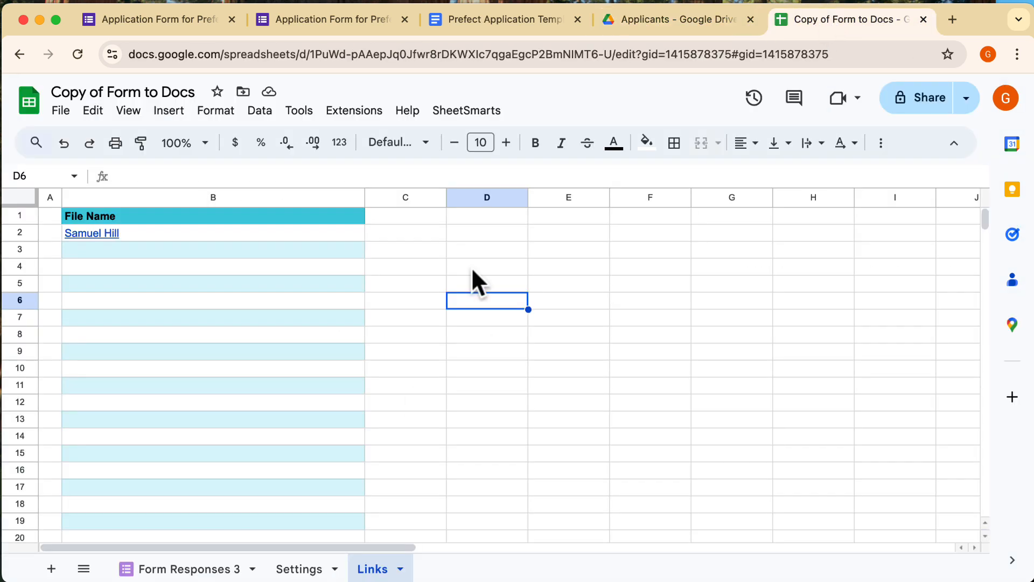
{"action": "mouse_move", "coordinate": [91, 232]}
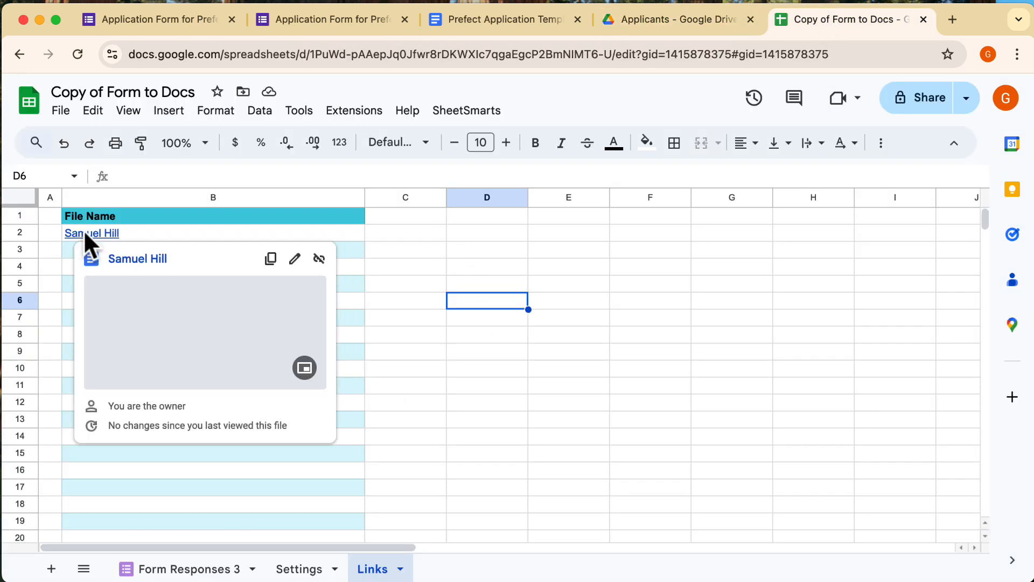
{"action": "left_click", "coordinate": [330, 19]}
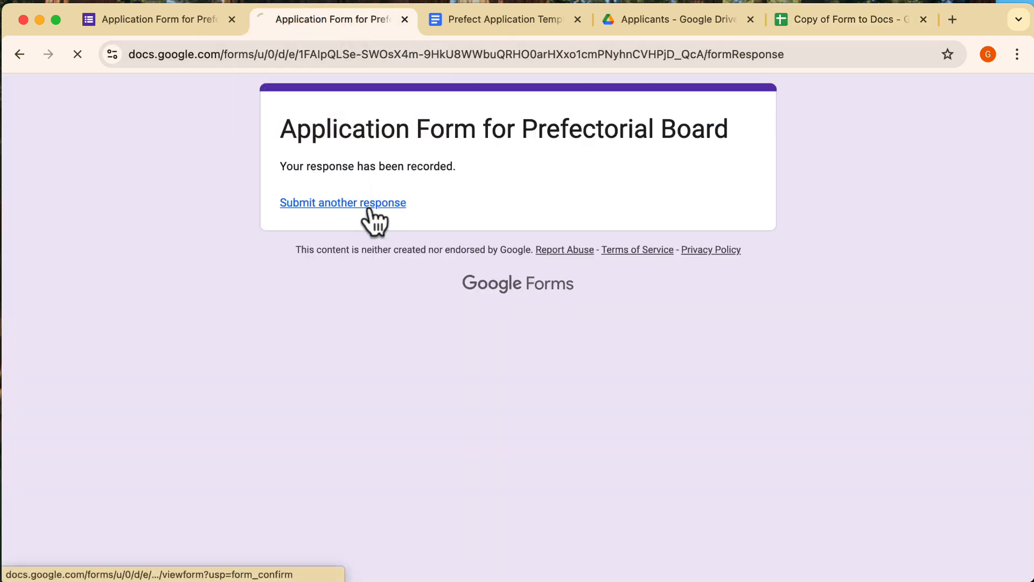
{"action": "left_click", "coordinate": [342, 203]}
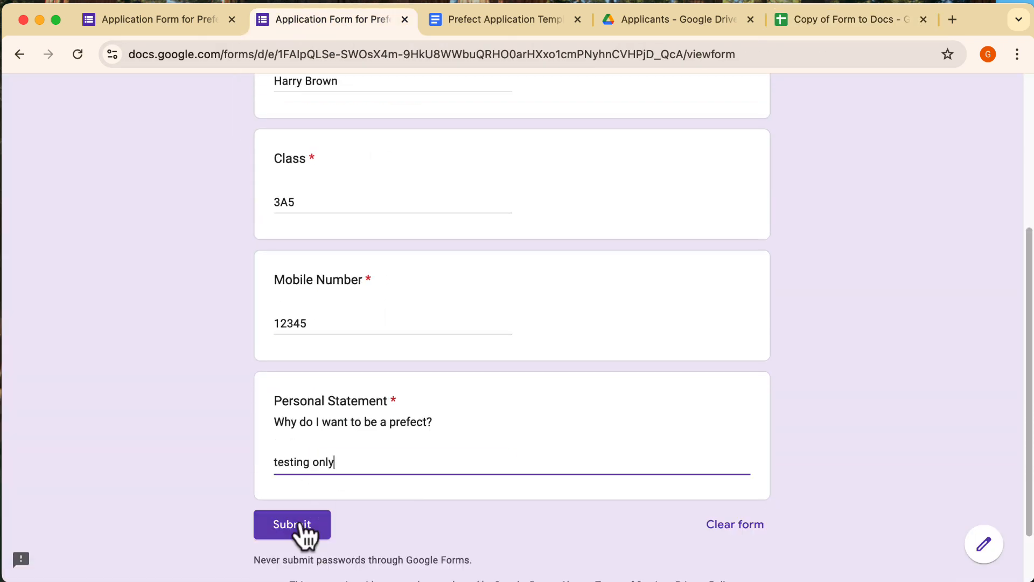
{"action": "left_click", "coordinate": [673, 19]}
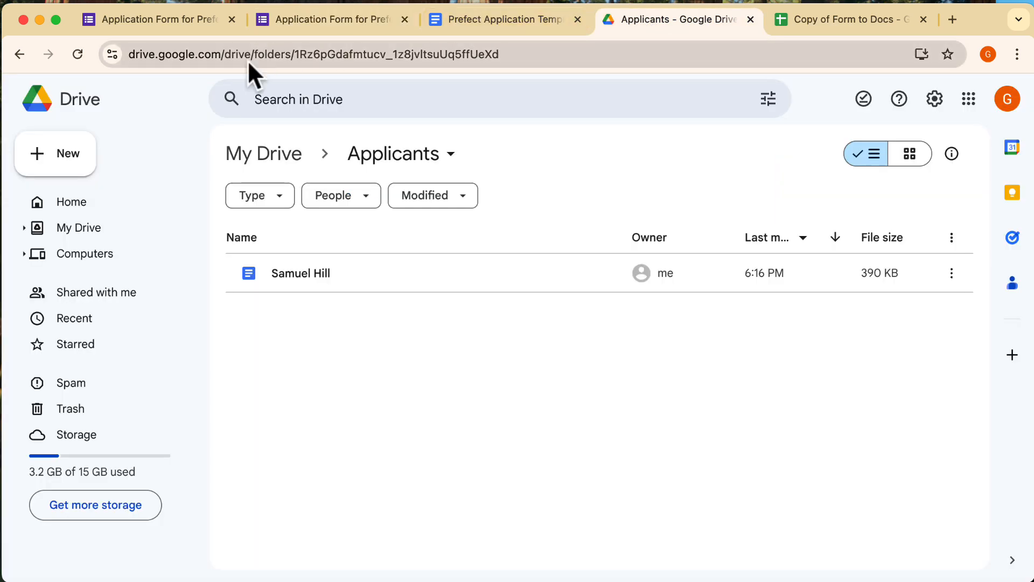
{"action": "left_click", "coordinate": [77, 54]}
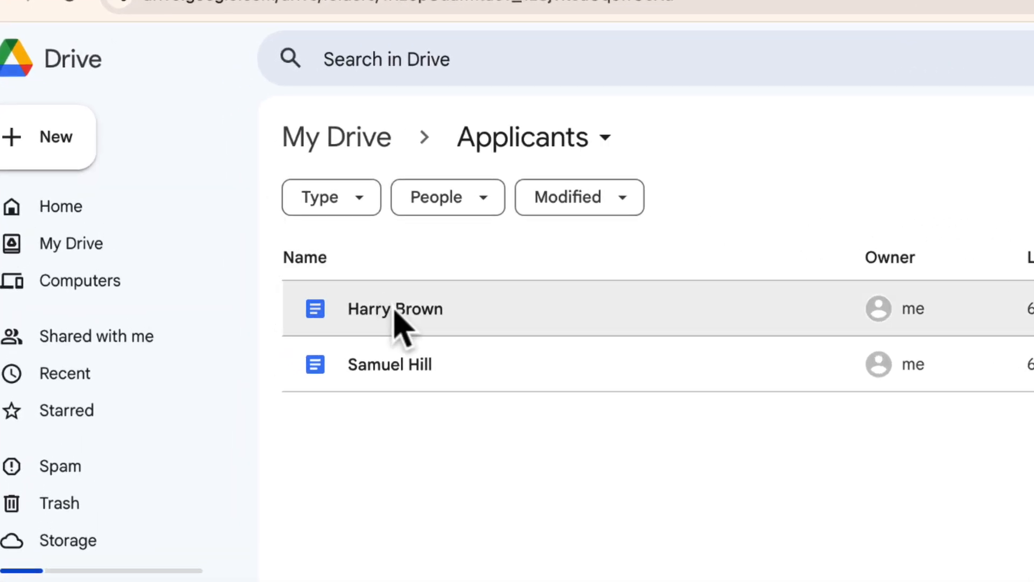
{"action": "double_click", "coordinate": [395, 309]}
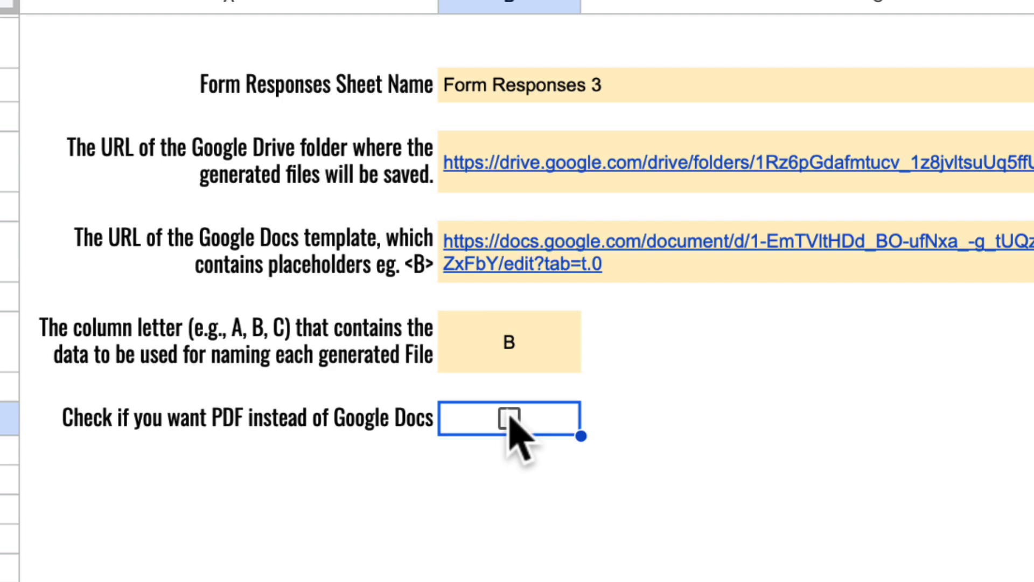
{"action": "left_click", "coordinate": [508, 418]}
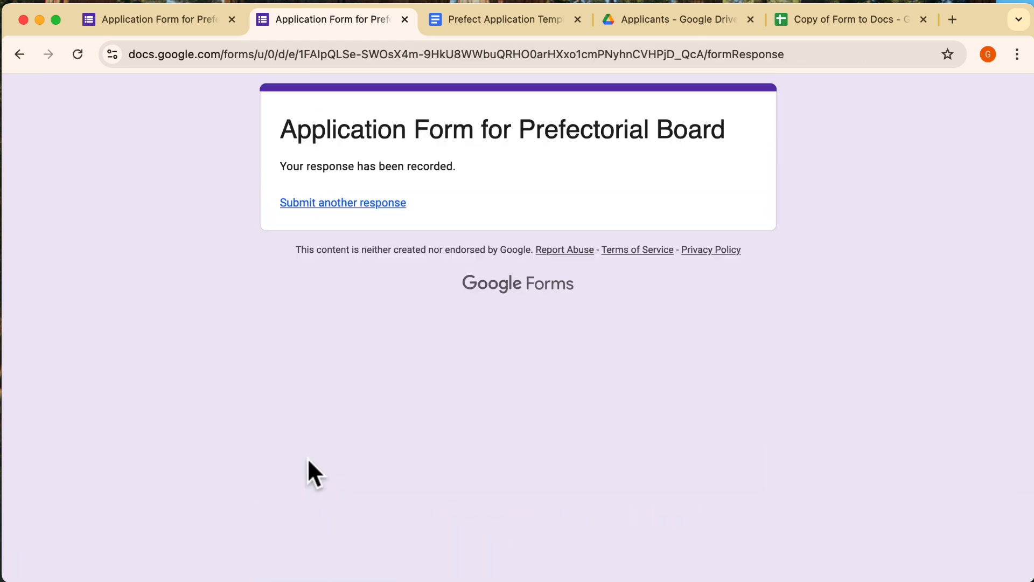
{"action": "left_click", "coordinate": [673, 19]}
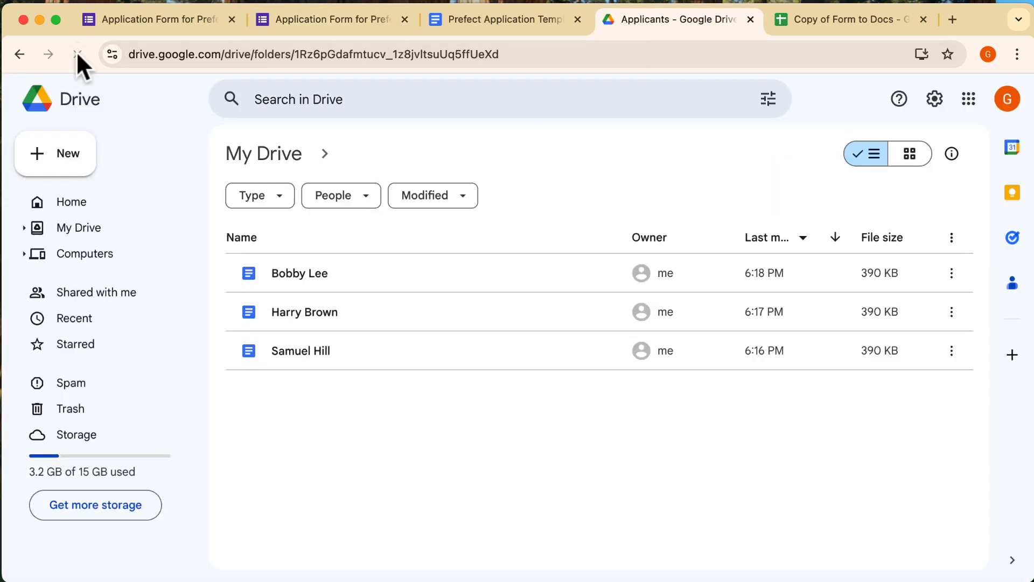
{"action": "left_click", "coordinate": [76, 54]}
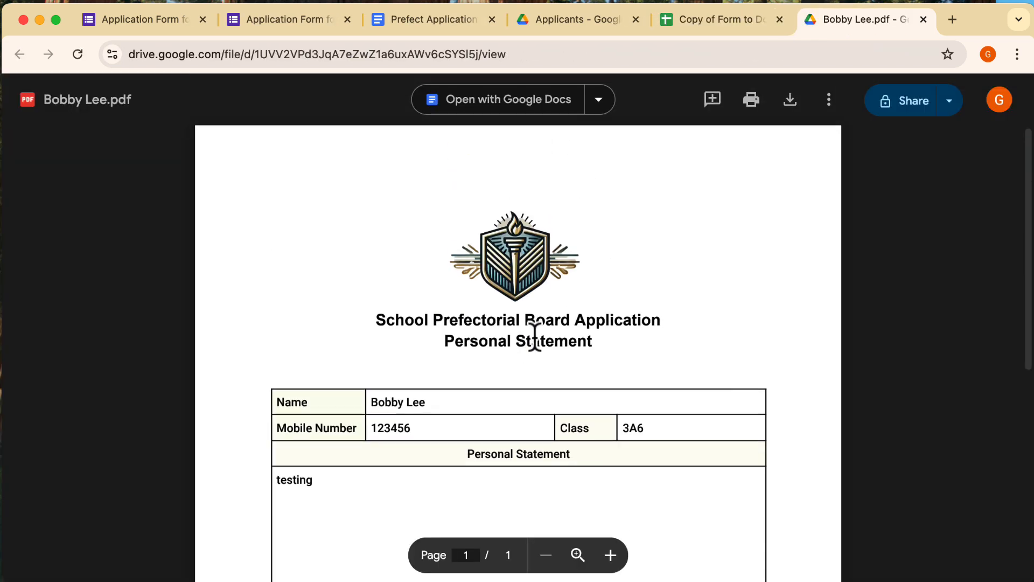
{"action": "mouse_move", "coordinate": [924, 20]}
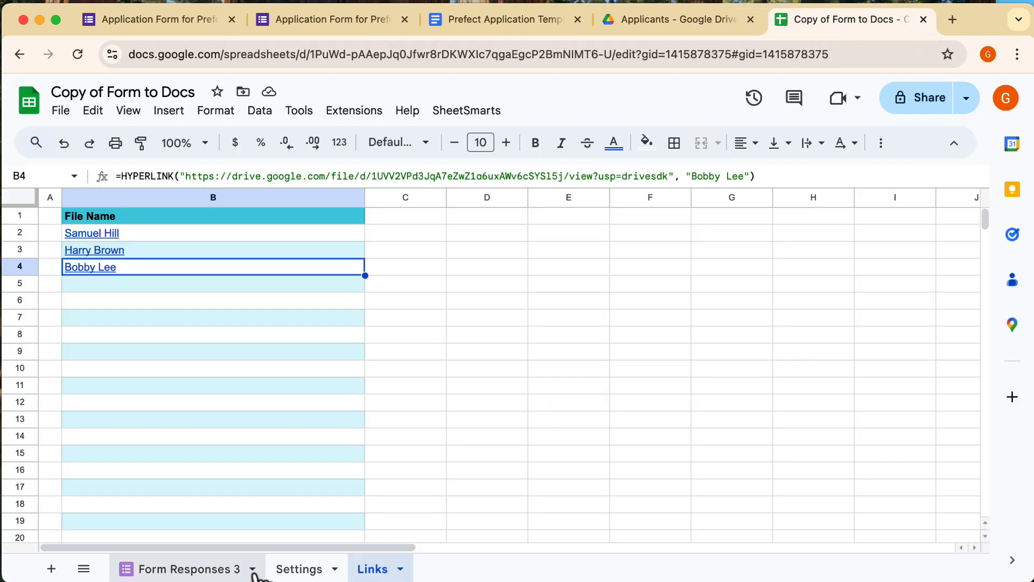
Untick the PDF checkbox in Settings B13 so output returns to Google Docs.
{"action": "left_click", "coordinate": [300, 568]}
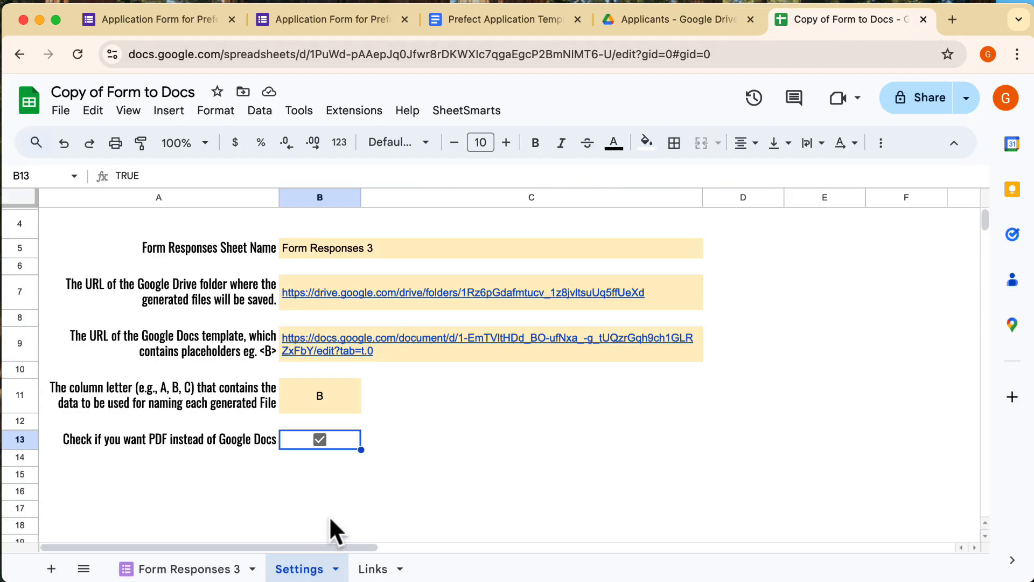
{"action": "left_click", "coordinate": [319, 439]}
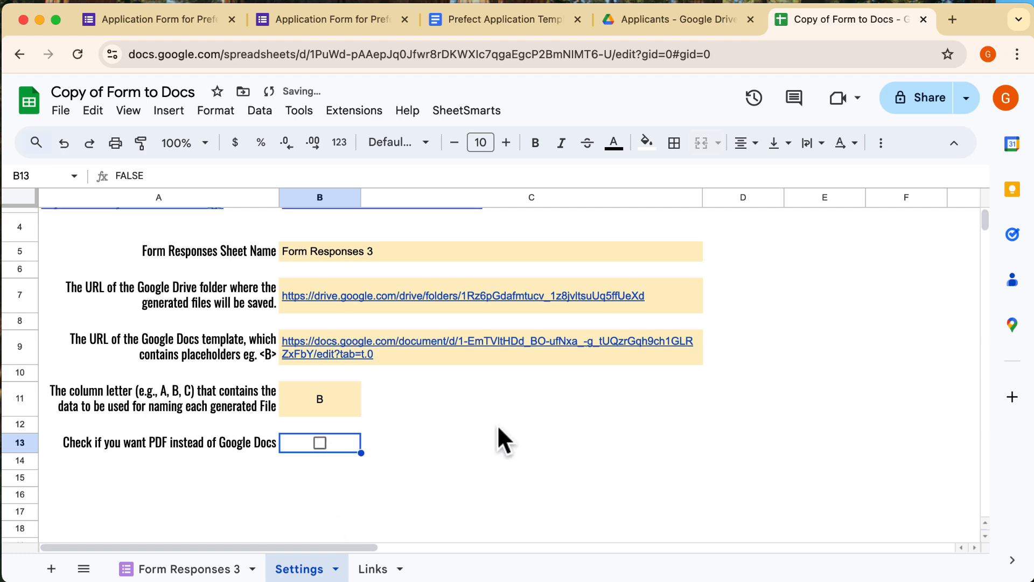